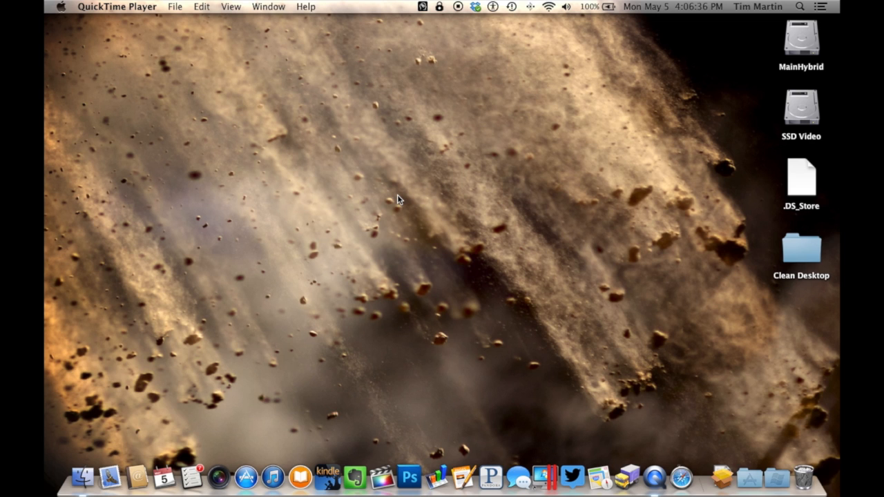
mouse_move(578, 238)
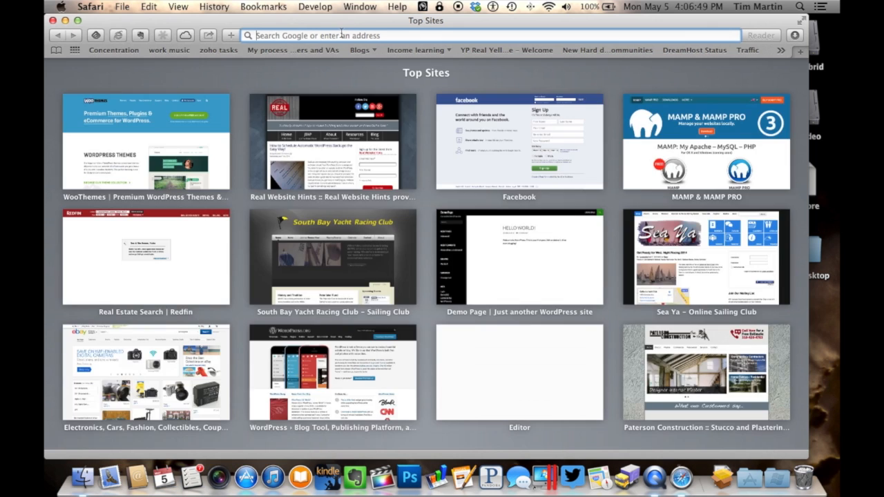
Step: Go to mamp.info and reach the download page for the free MAMP edition
text(mapm)
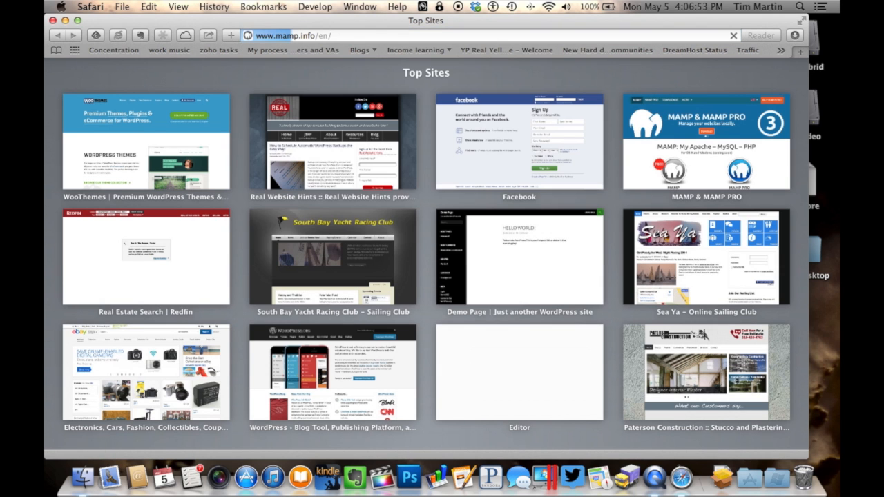
click(706, 140)
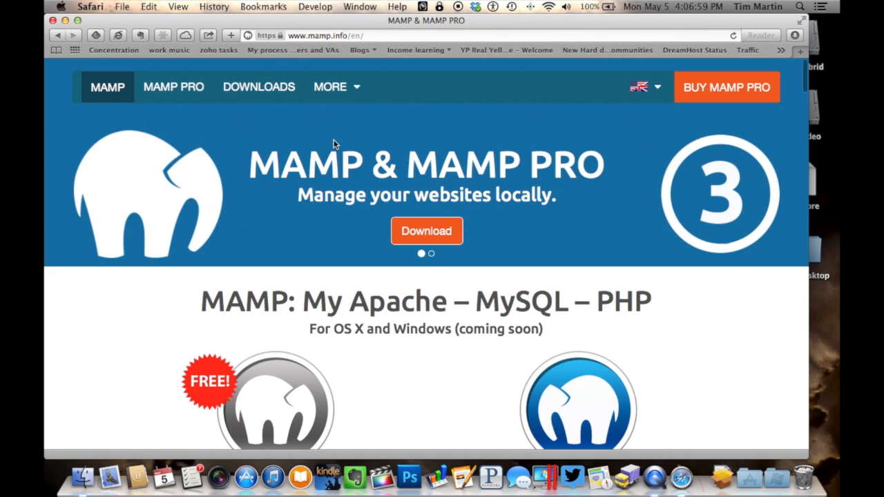
scroll(down, 3)
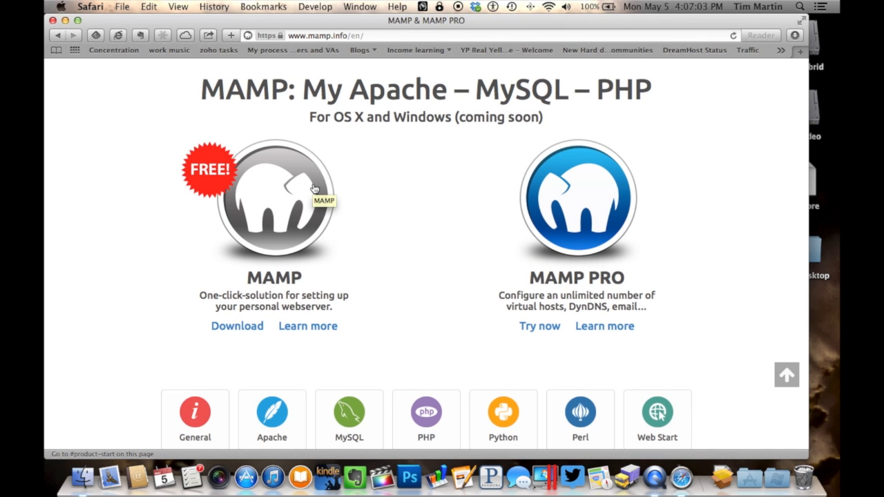
click(236, 326)
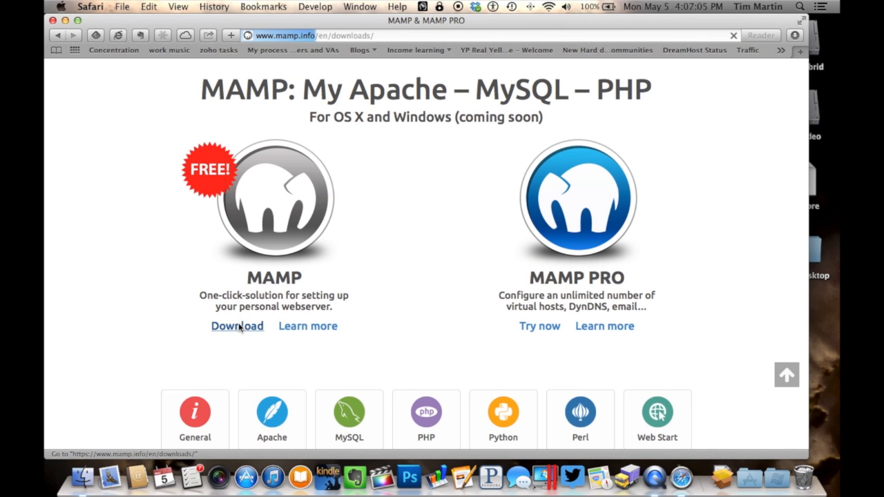
click(236, 326)
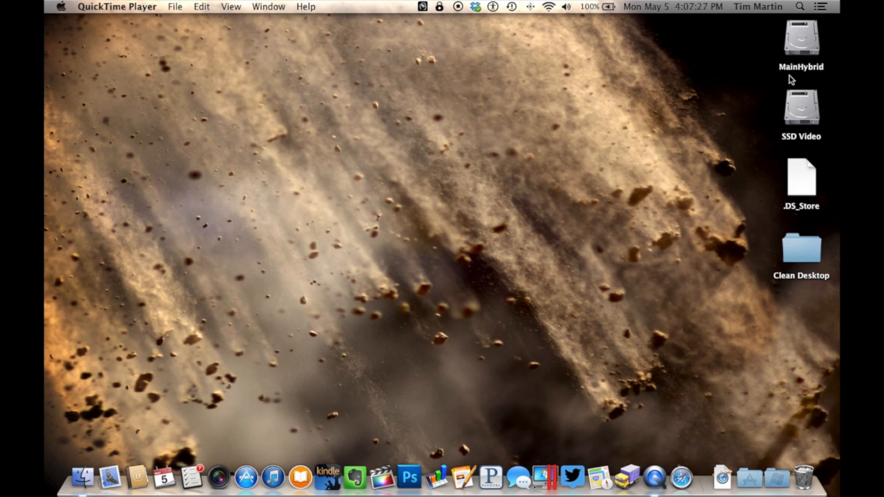
Step: Launch MAMP from Spotlight and start its web and database servers
click(820, 8)
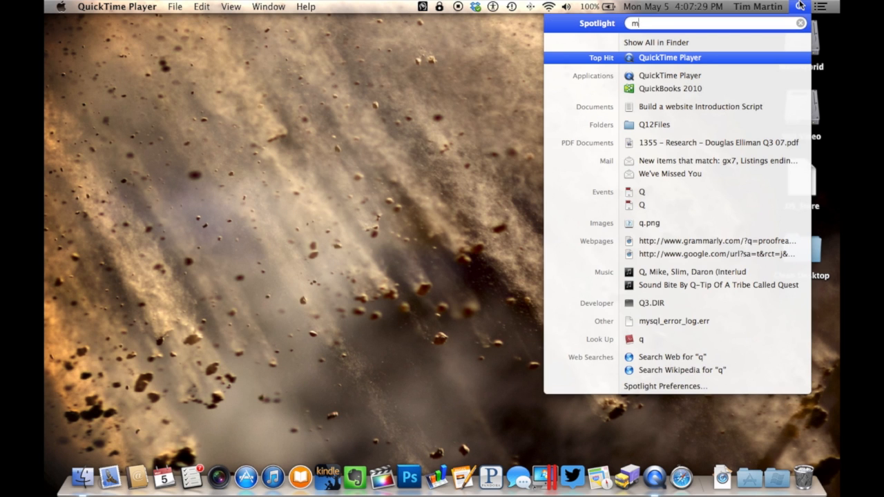
text(am)
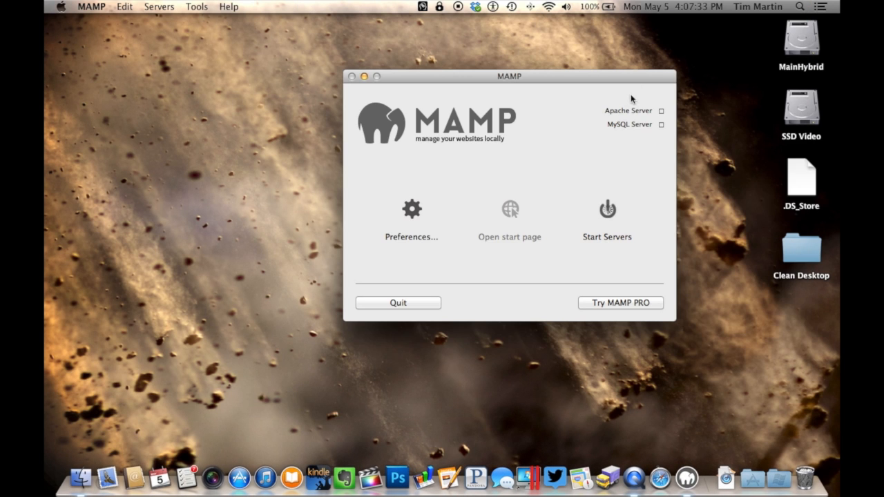
mouse_move(554, 135)
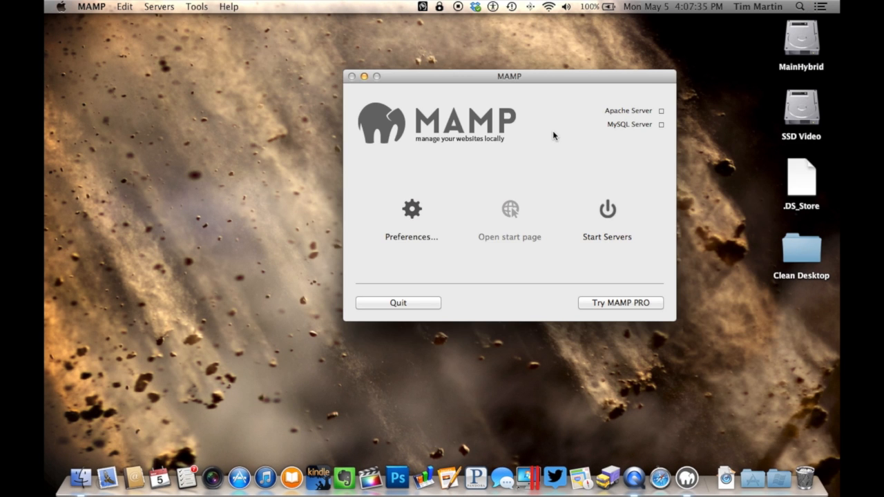
click(606, 214)
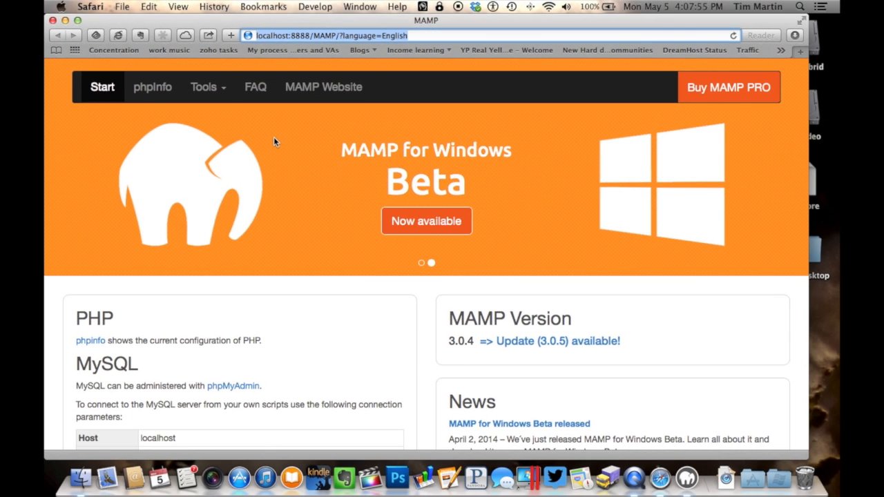
mouse_move(258, 133)
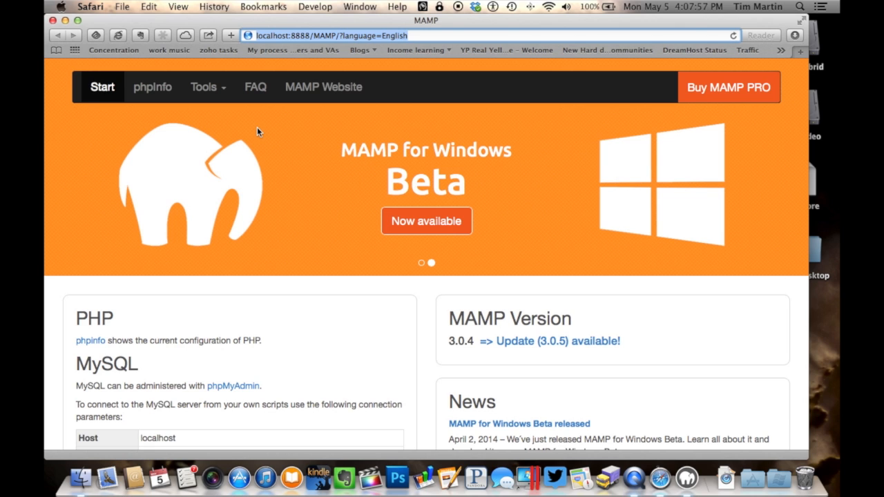
Step: Open phpMyAdmin from the MAMP start page Tools menu and go to the Databases list
click(205, 86)
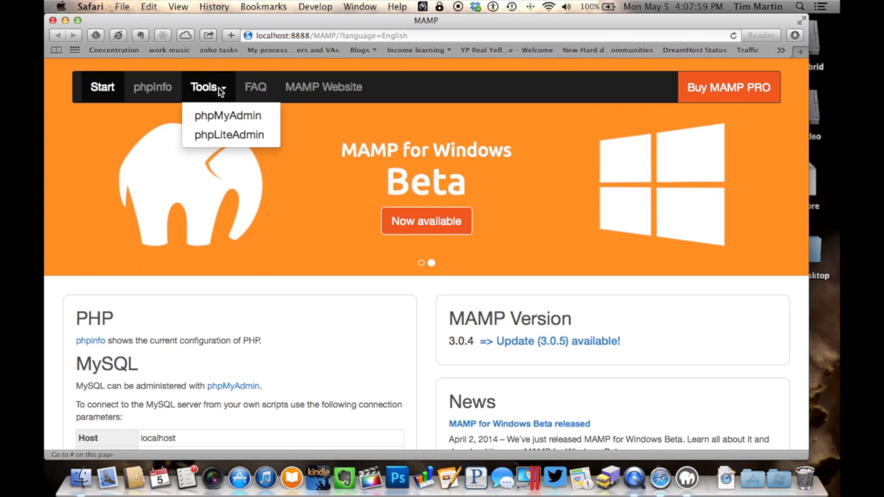
click(226, 116)
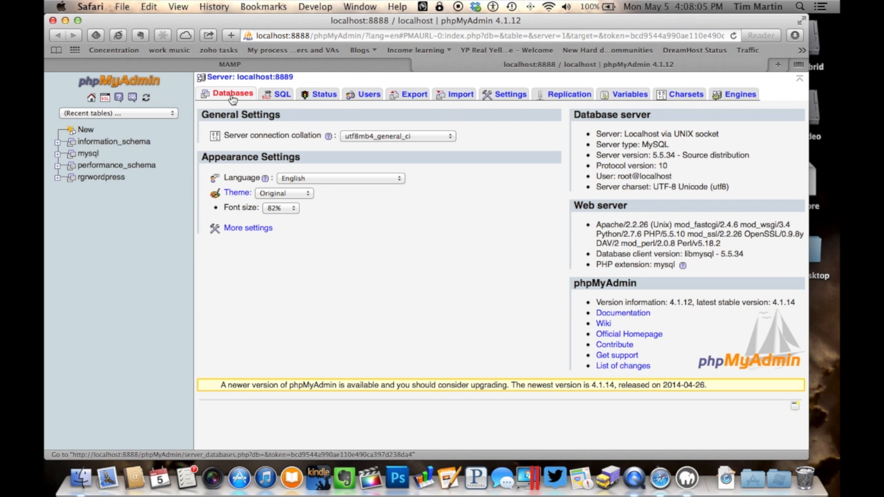
click(232, 94)
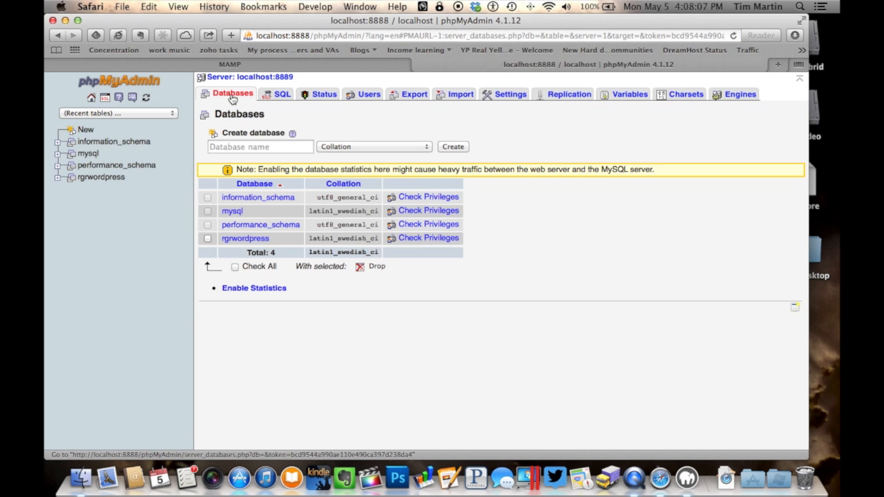
click(260, 147)
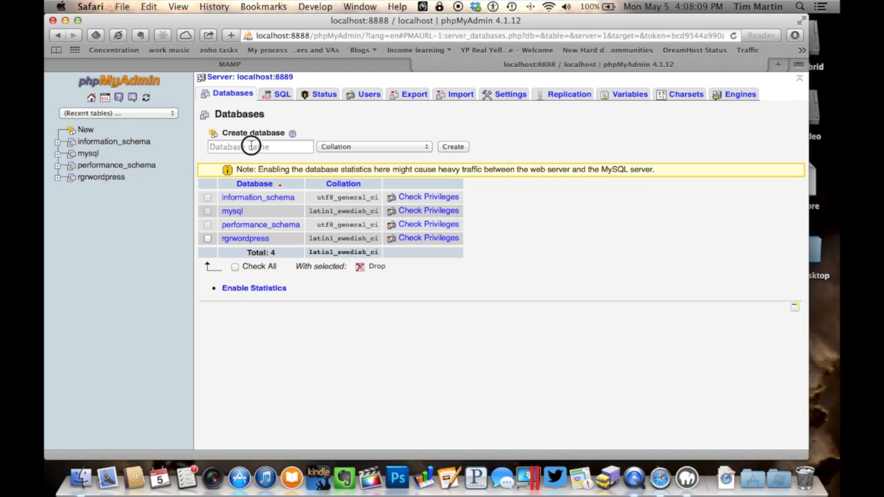
Step: Create a new empty database named rwh-demo2
text(r)
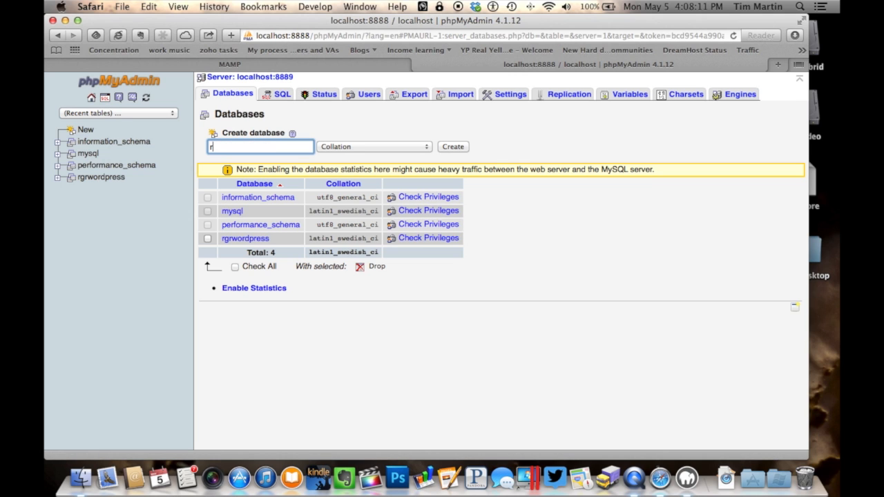
text(wh-demo)
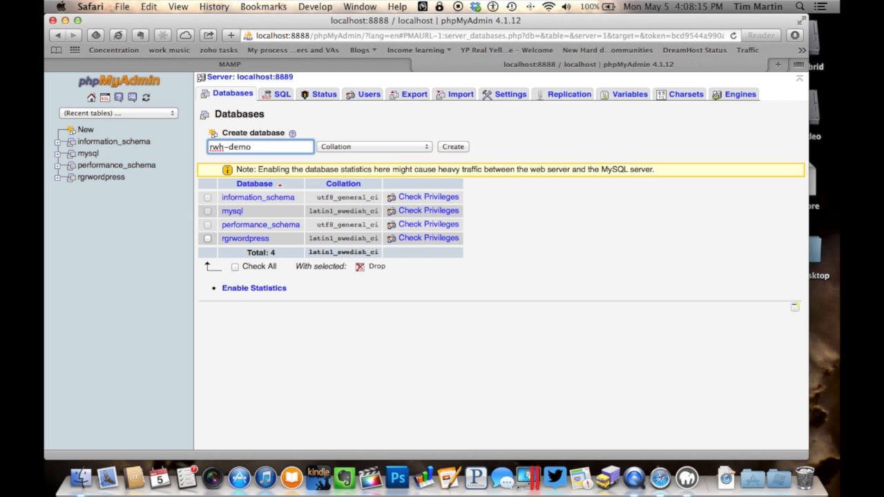
text(2)
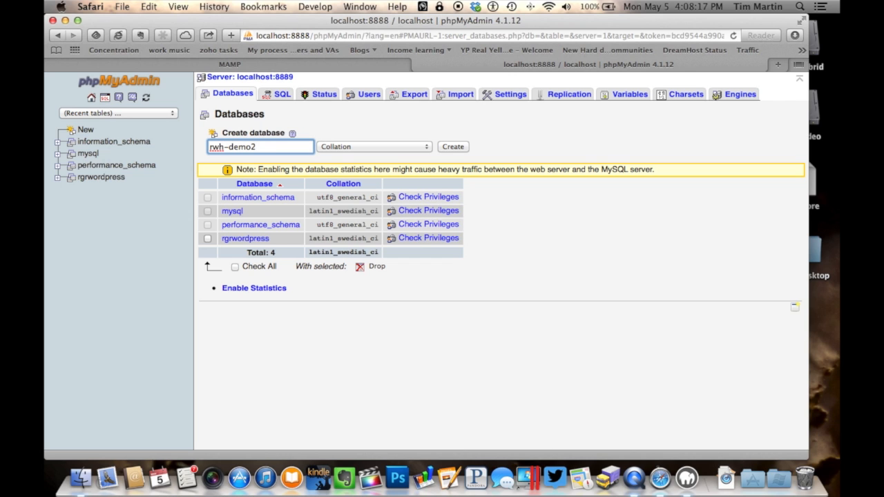
click(453, 147)
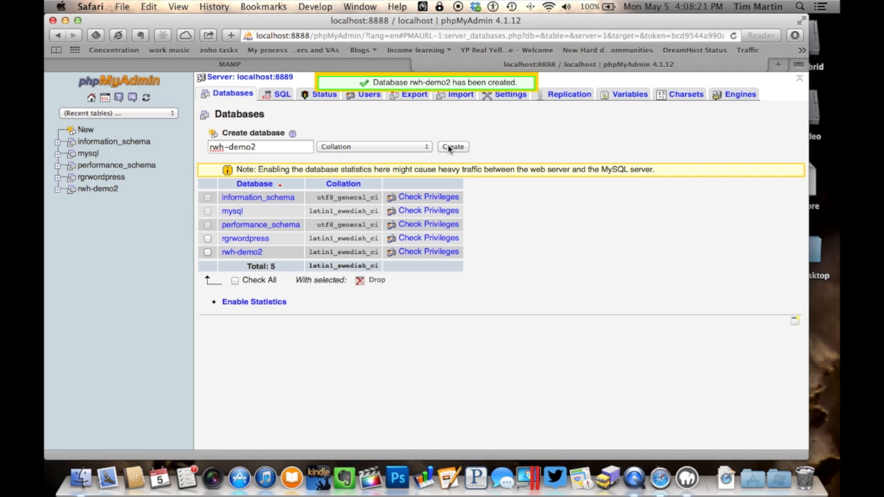
mouse_move(437, 109)
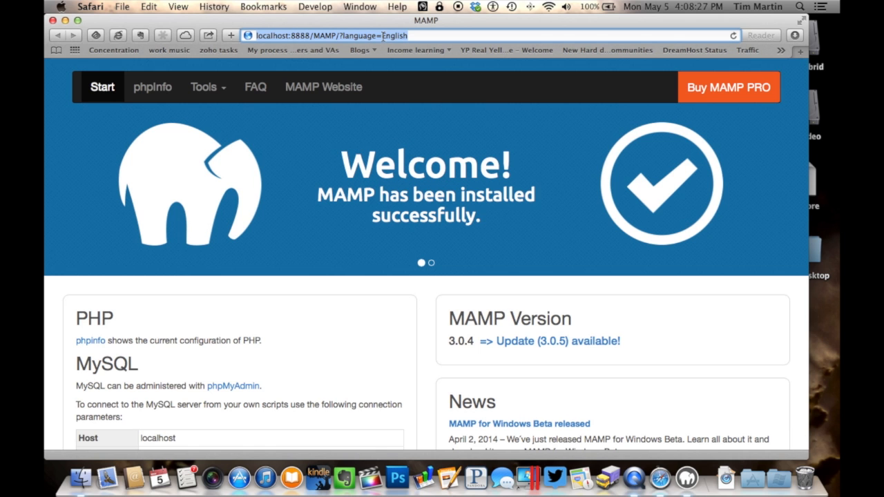
Step: Go to wordpress.org and start downloading the WordPress 3.9 release
text(wordpress.org)
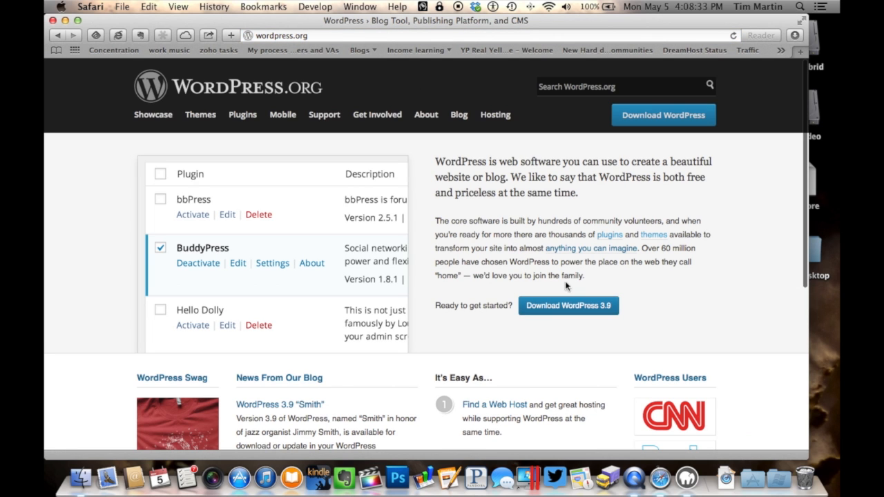
click(569, 305)
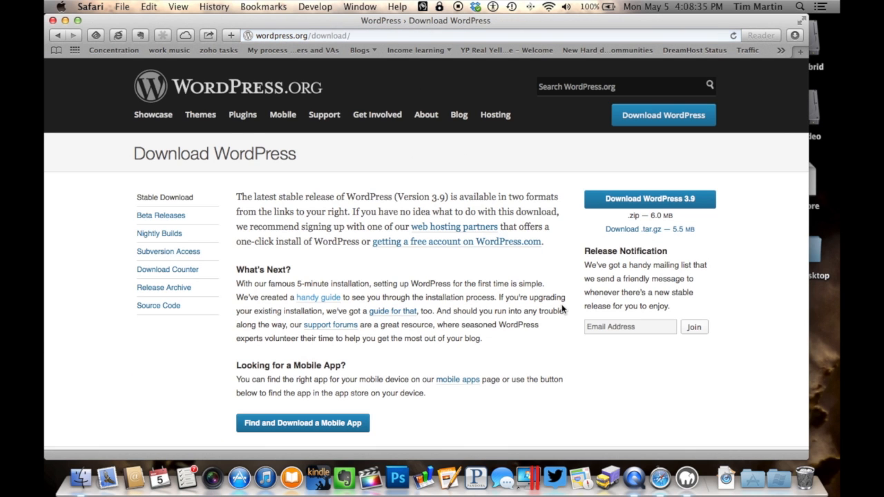
mouse_move(497, 367)
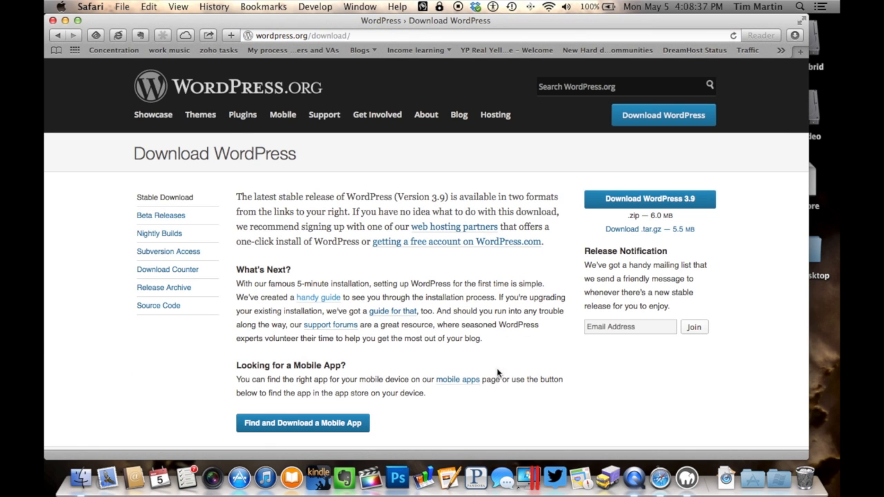
click(649, 199)
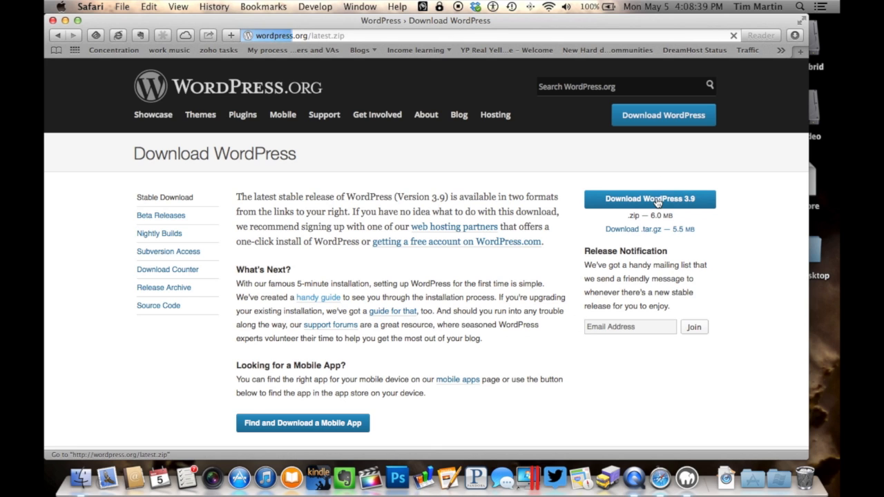
click(651, 199)
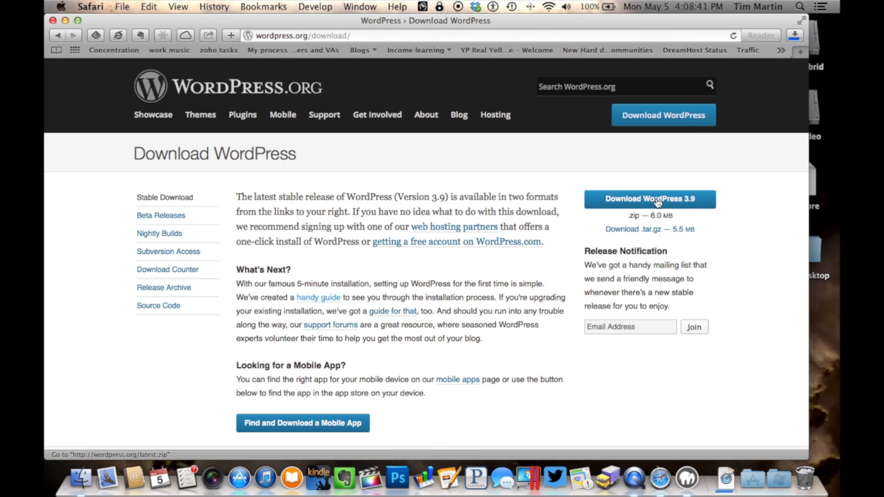
click(656, 199)
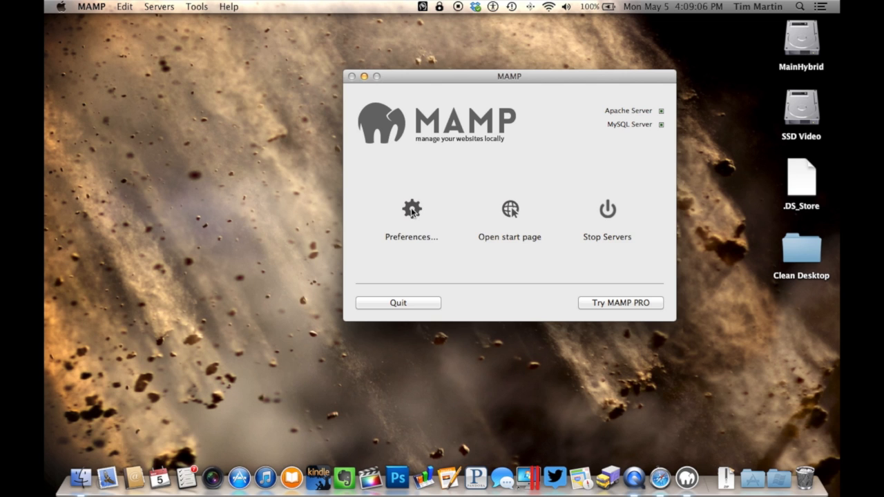
Step: Review MAMP preferences — ports 8888/8889, PHP 5.5.10 — and open the htdocs document root in Finder
click(411, 209)
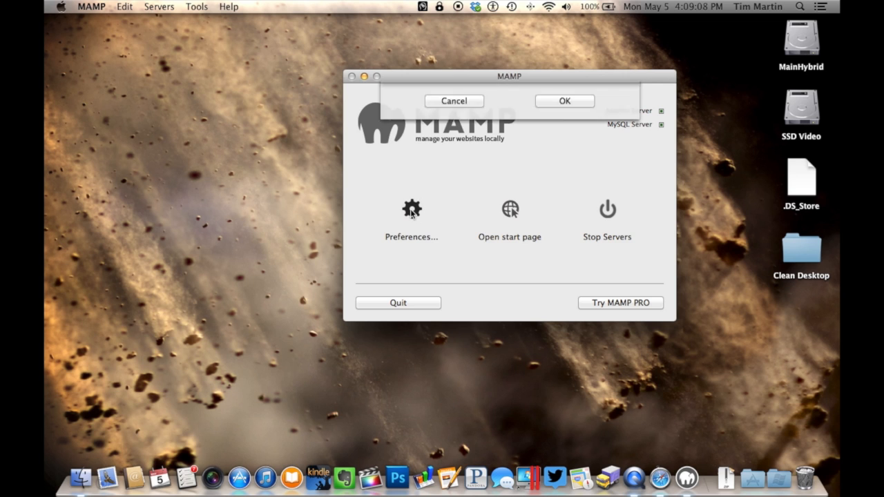
click(411, 210)
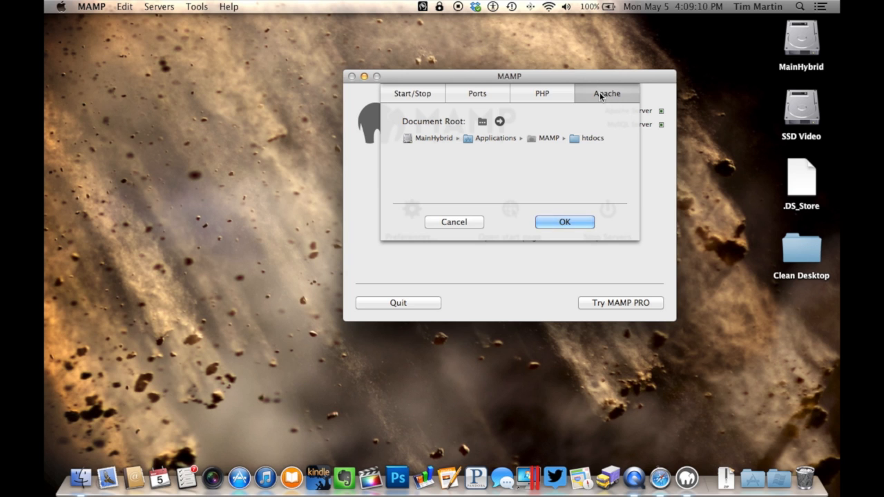
click(476, 94)
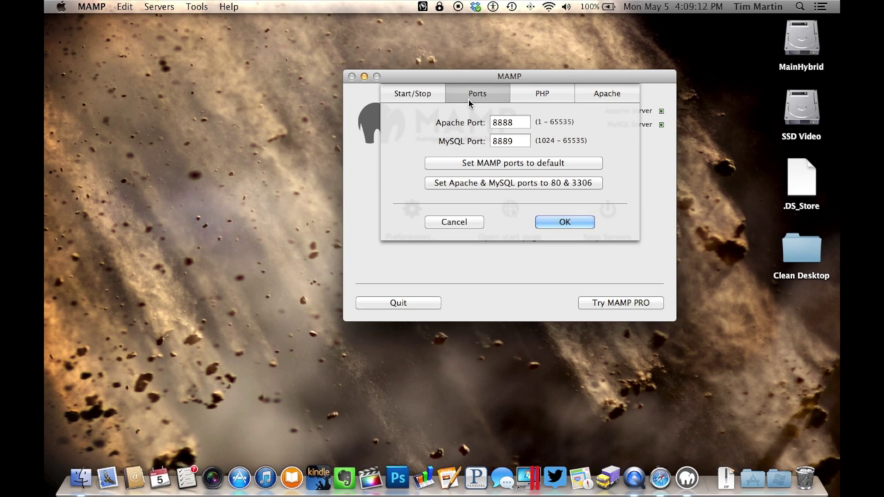
click(541, 94)
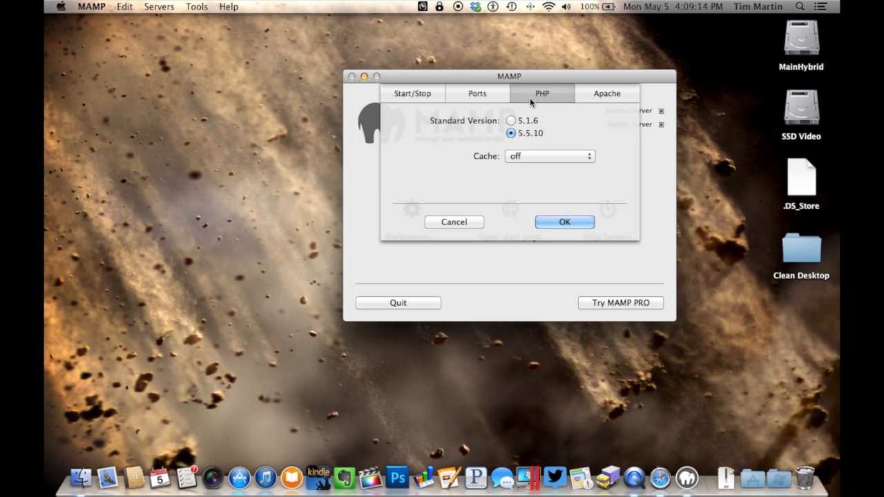
click(607, 94)
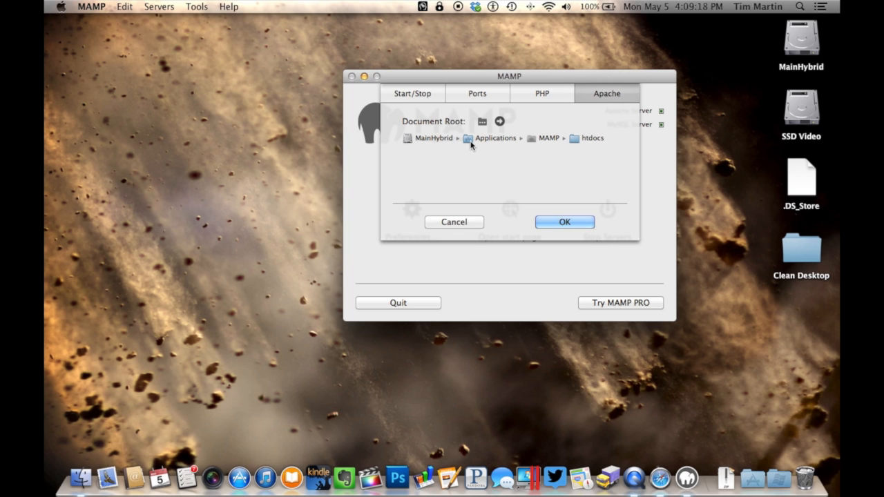
mouse_move(551, 131)
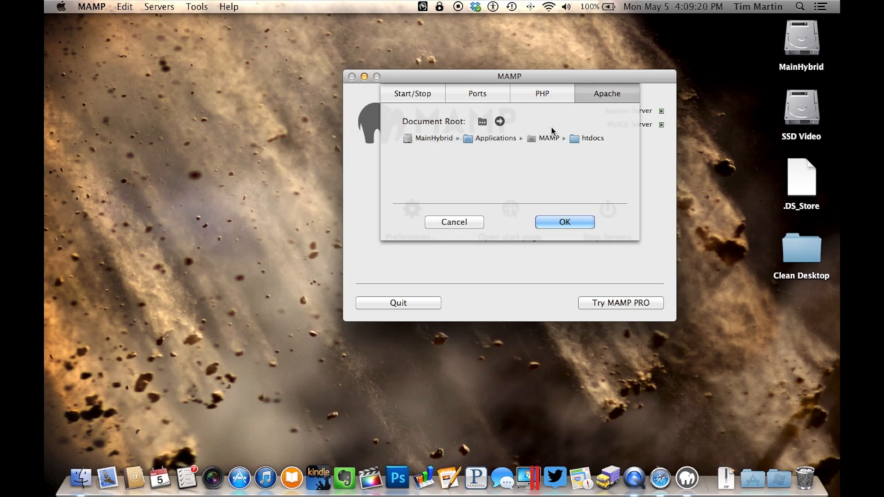
mouse_move(500, 124)
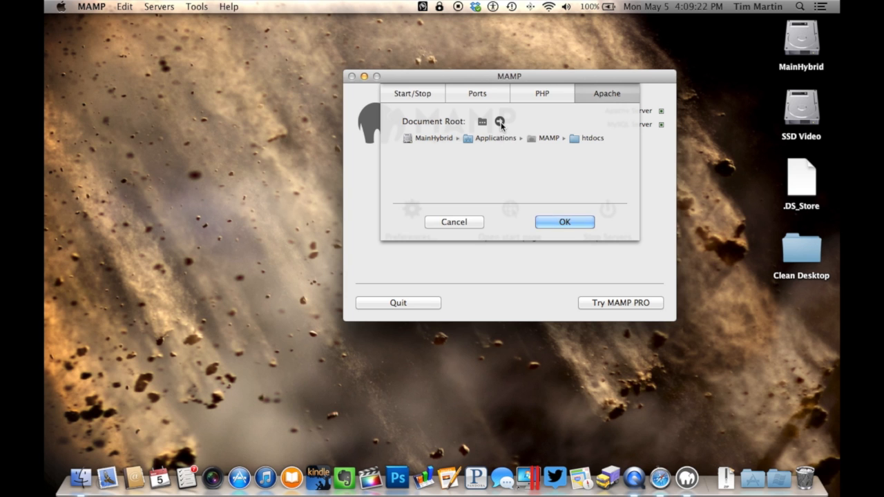
click(503, 124)
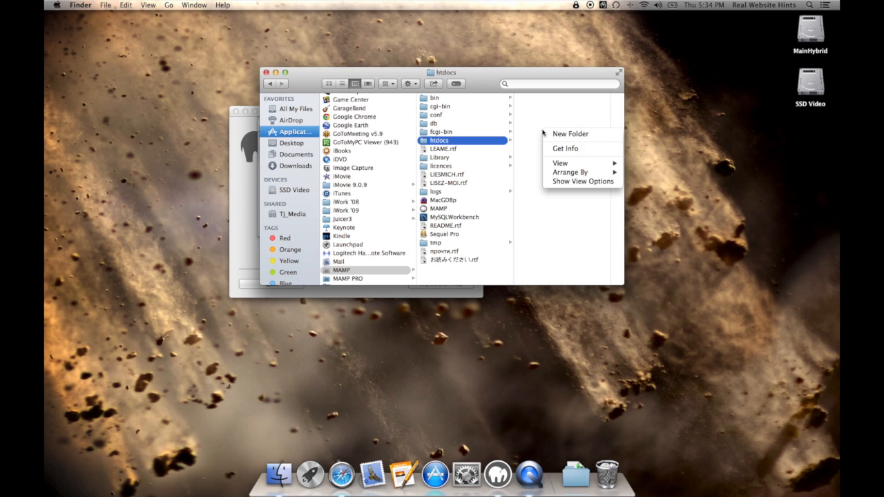
Step: Create an rwh-demo2 folder in htdocs and copy the downloaded WordPress files into it
click(569, 132)
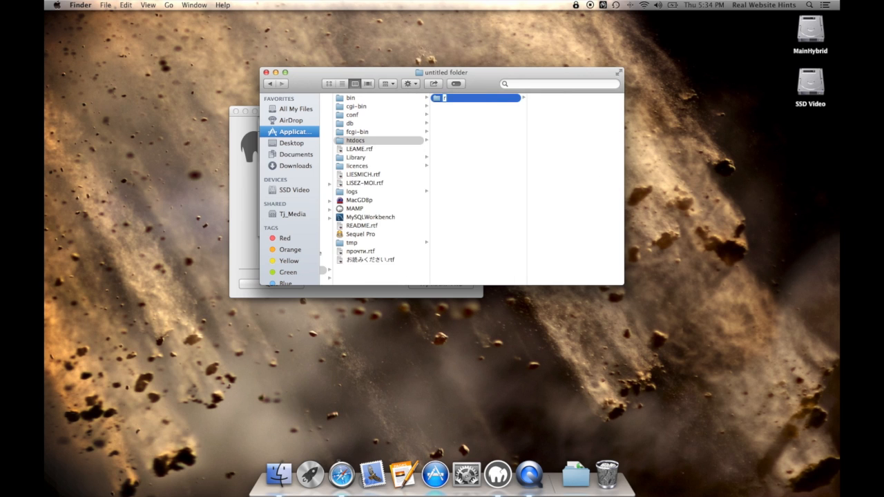
text(rwh-demo2)
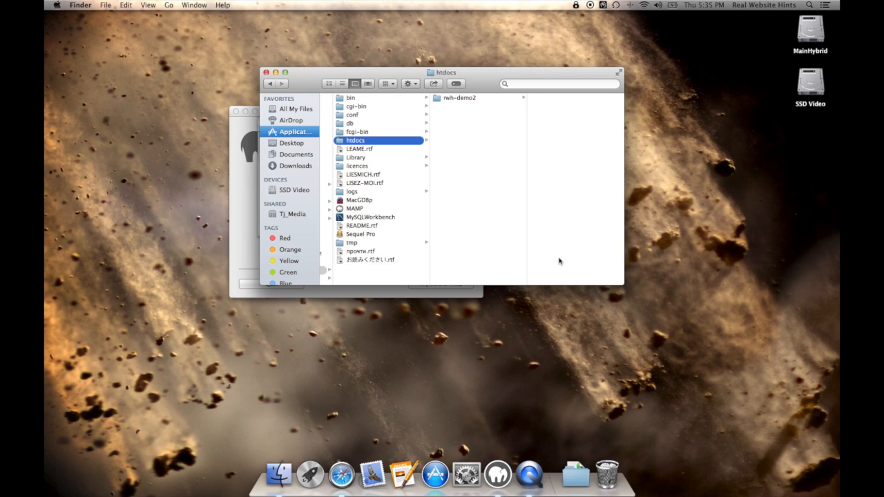
mouse_move(541, 417)
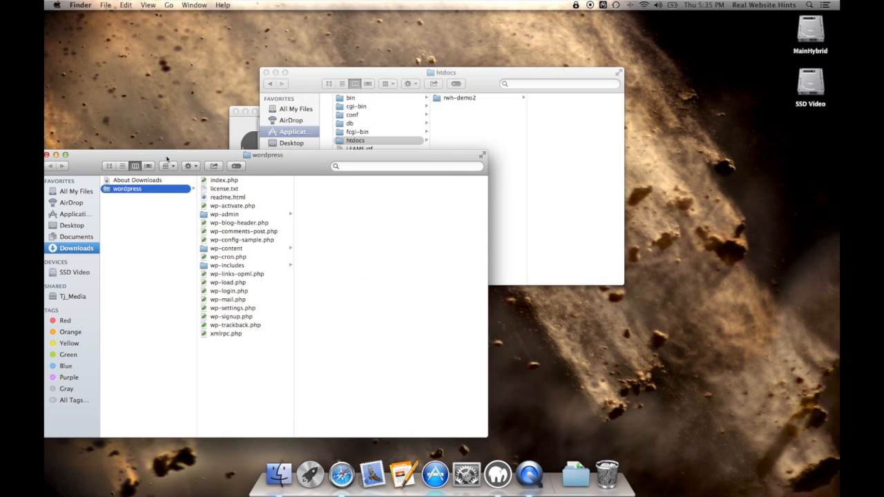
click(223, 179)
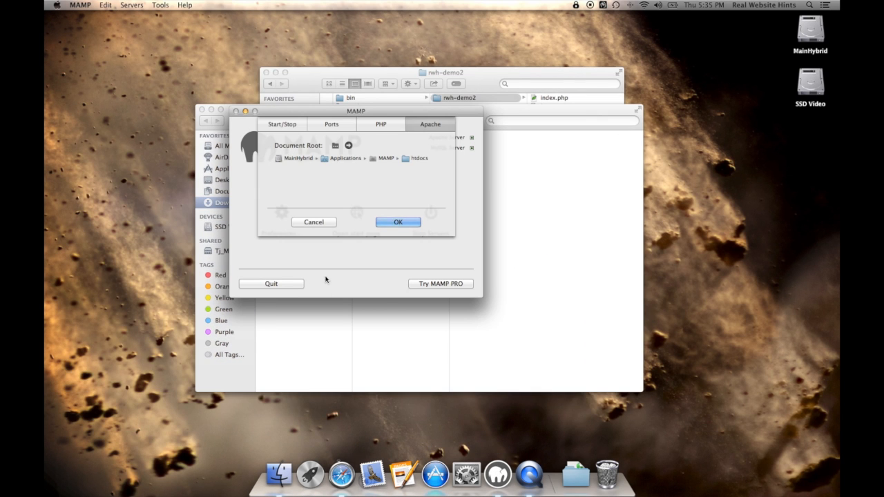
Step: Open localhost:8888/rwh-demo2 from the MAMP start page and begin creating the WordPress configuration file
click(398, 221)
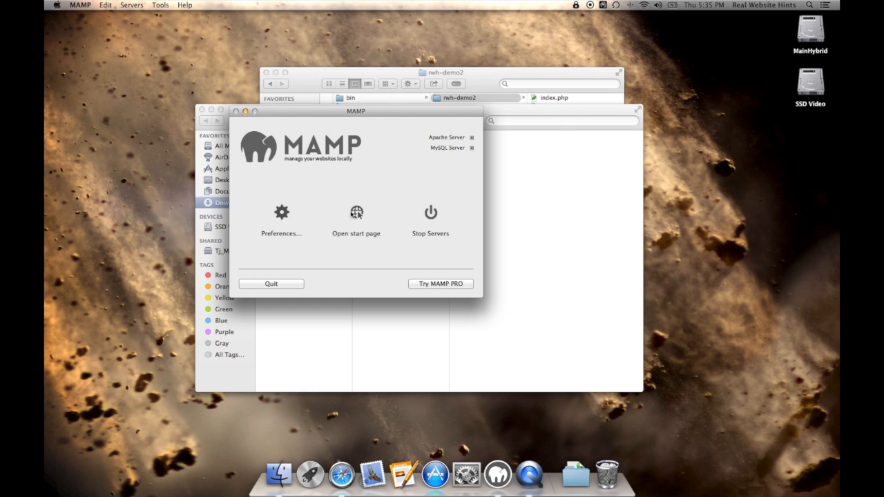
click(356, 213)
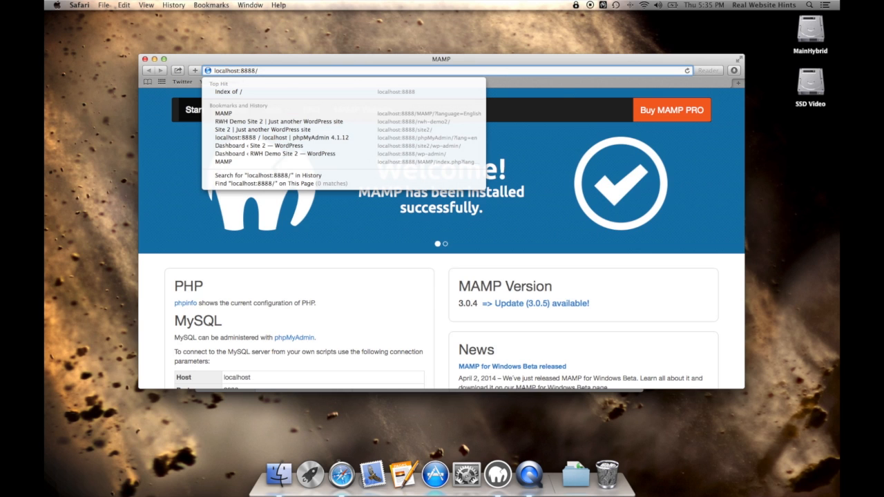
click(229, 91)
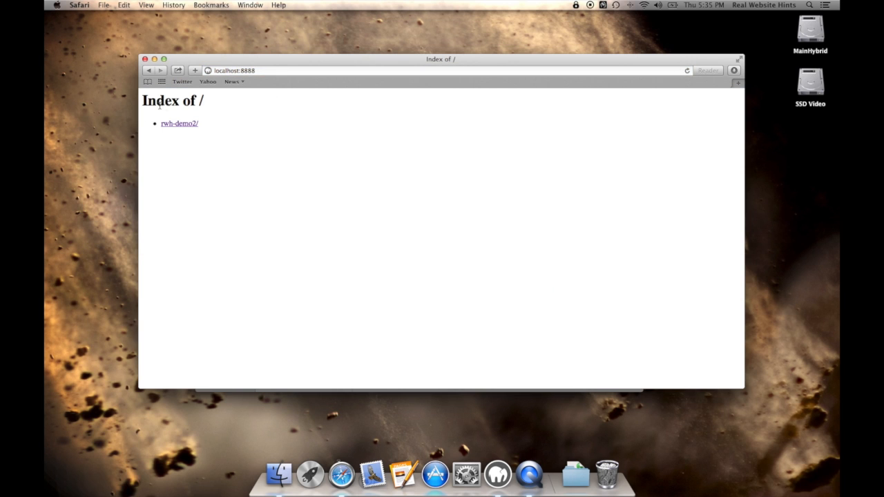
mouse_move(182, 124)
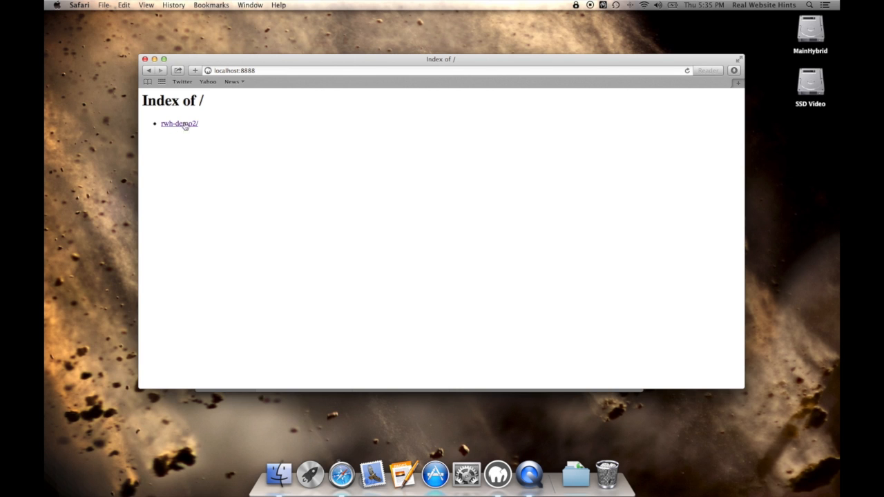
mouse_move(181, 130)
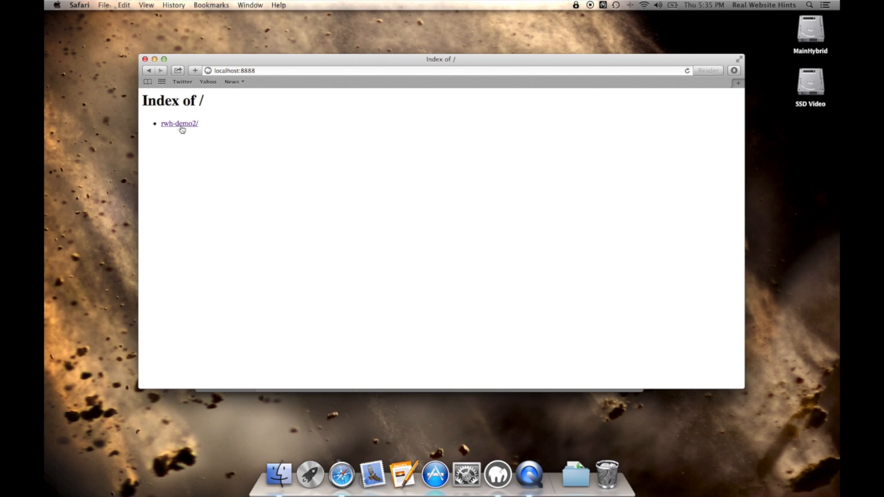
click(178, 124)
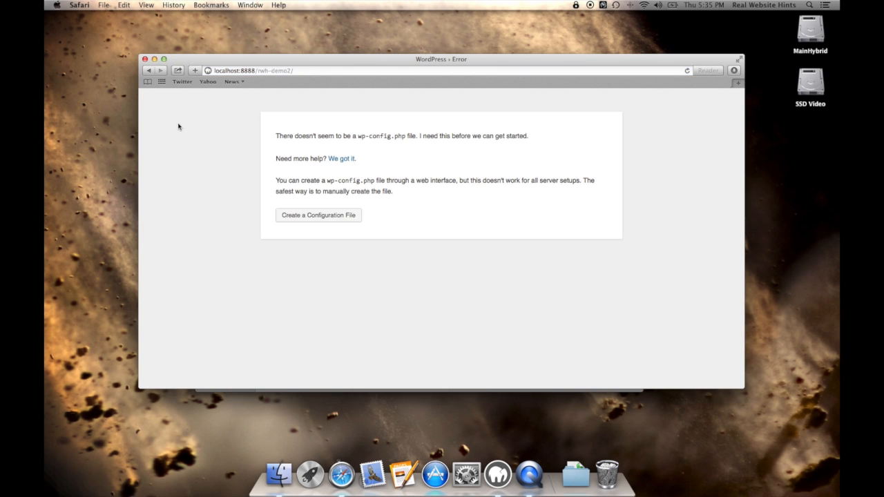
mouse_move(343, 226)
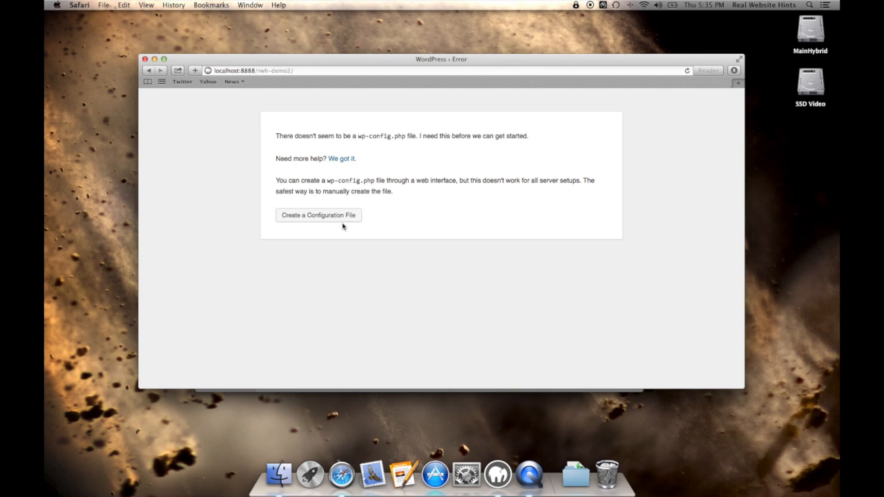
click(318, 216)
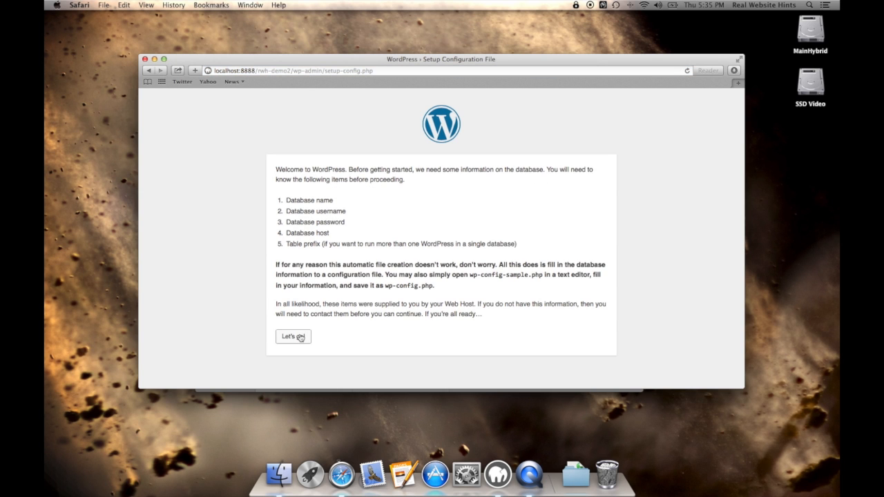
click(293, 337)
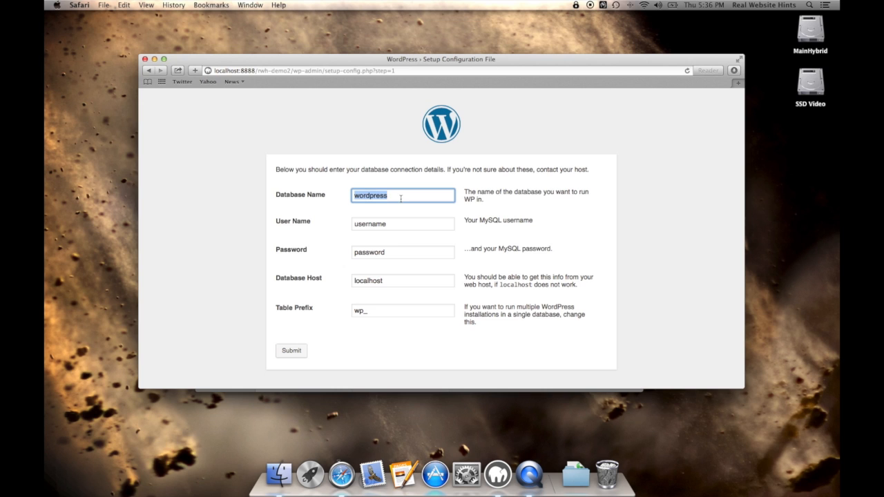
text(tw)
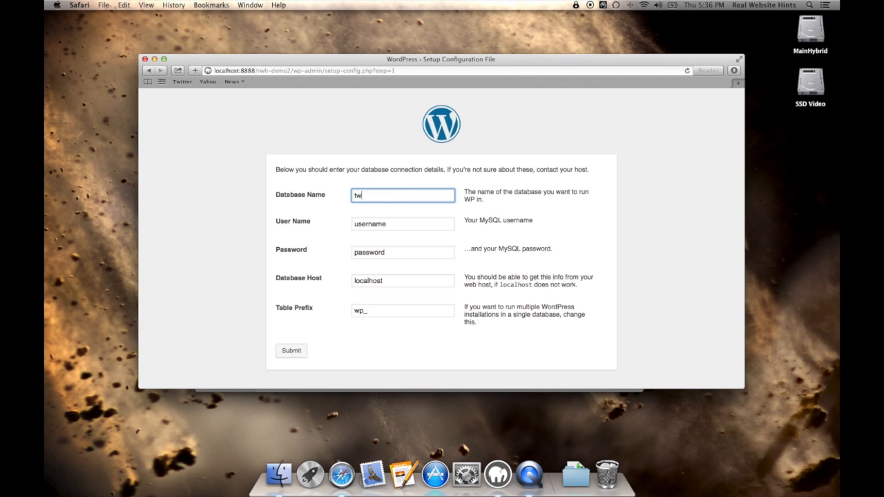
text(rwh-demo2)
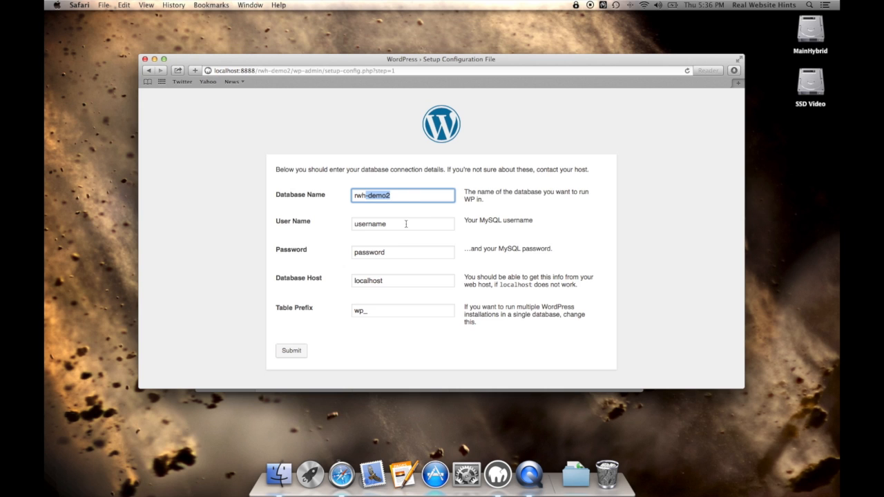
click(401, 224)
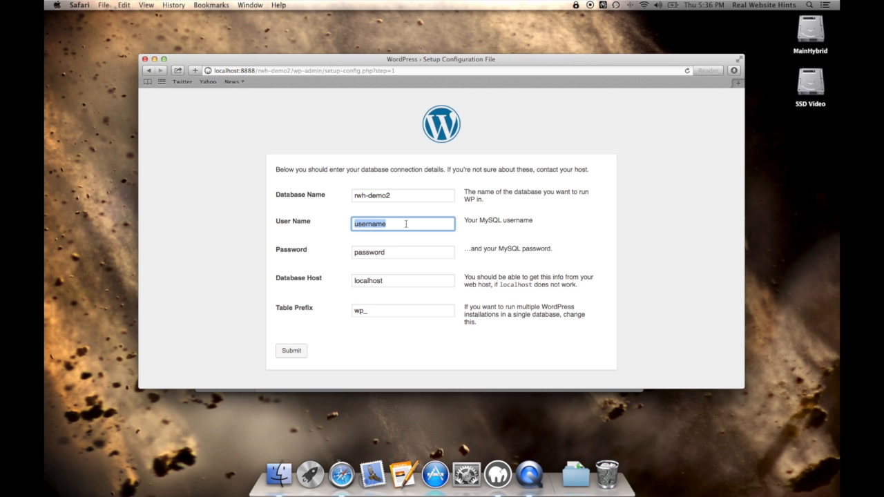
text(root)
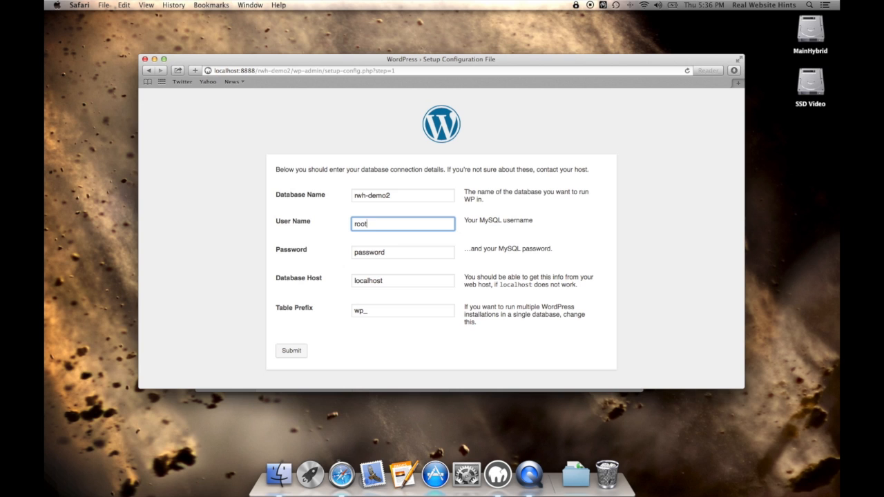
click(403, 253)
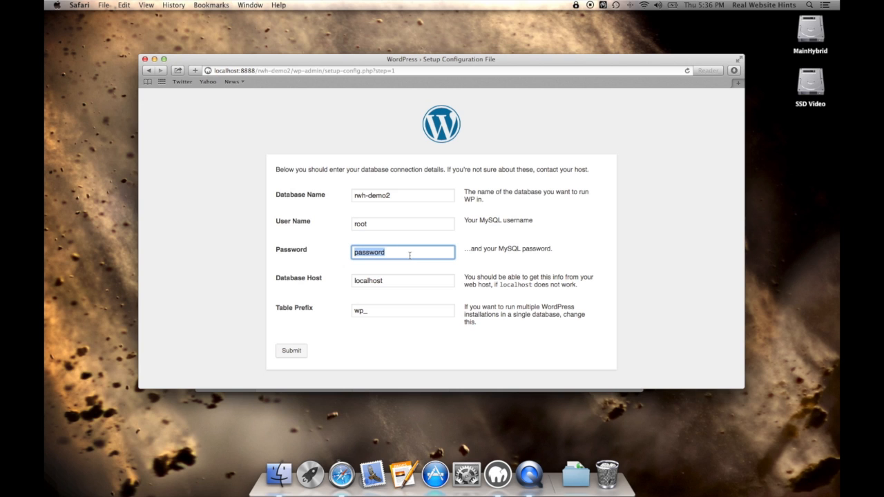
text(root)
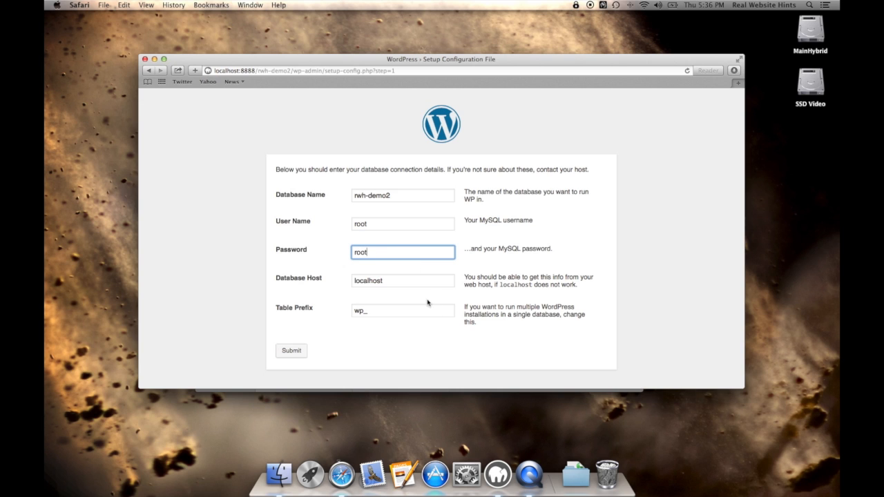
Step: Keep localhost as host, submit the connection details and get the database confirmed reachable
click(403, 281)
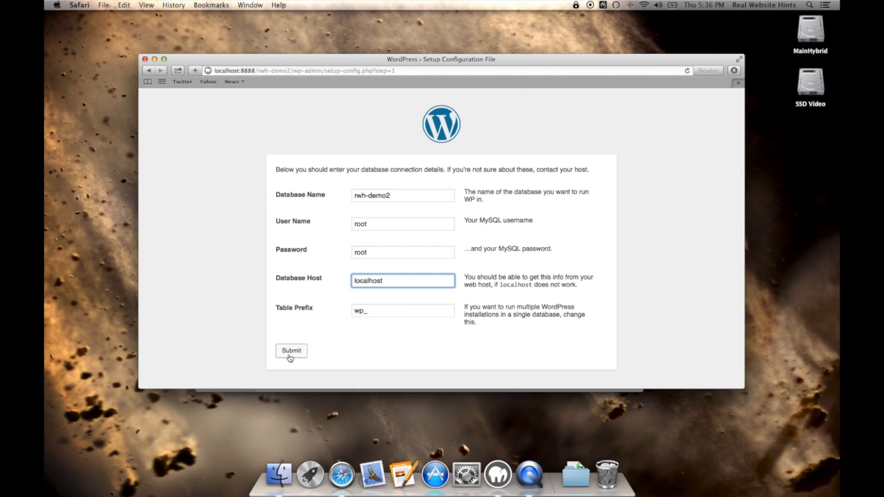
click(290, 351)
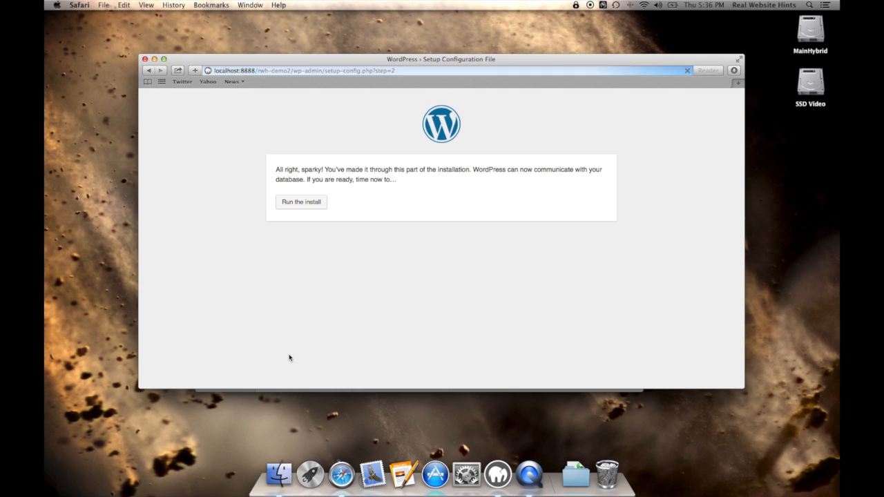
click(301, 202)
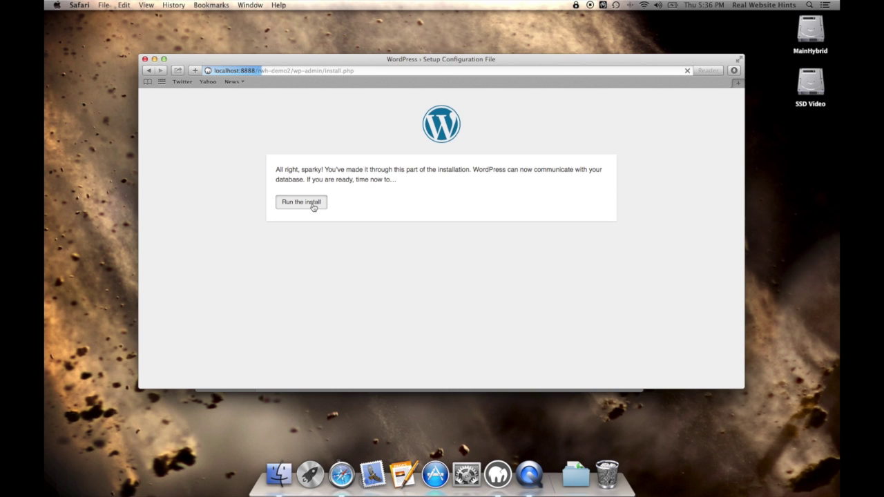
Step: Run the install and enter site title RWH Demo 2, admin username TimM and password
click(301, 201)
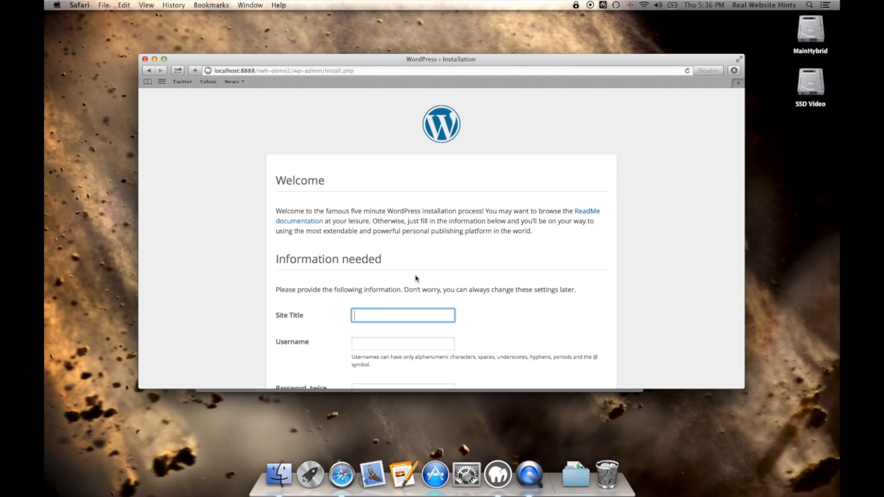
right_click(403, 315)
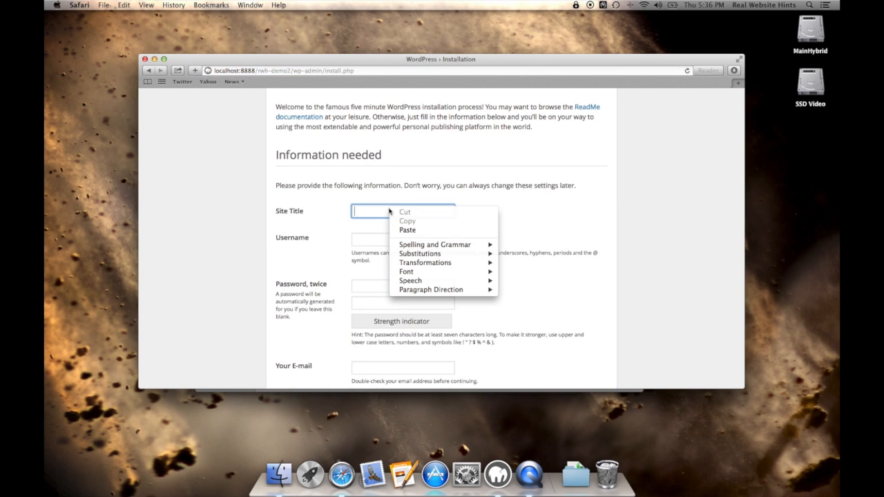
mouse_move(424, 281)
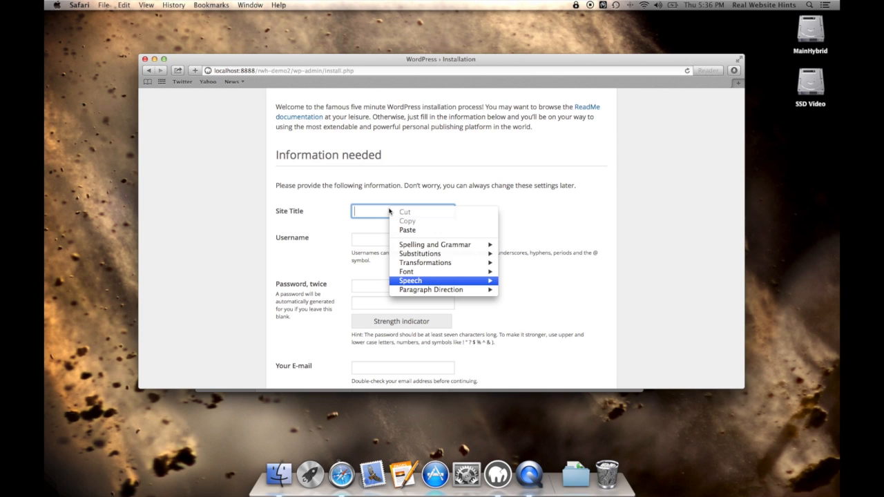
click(404, 211)
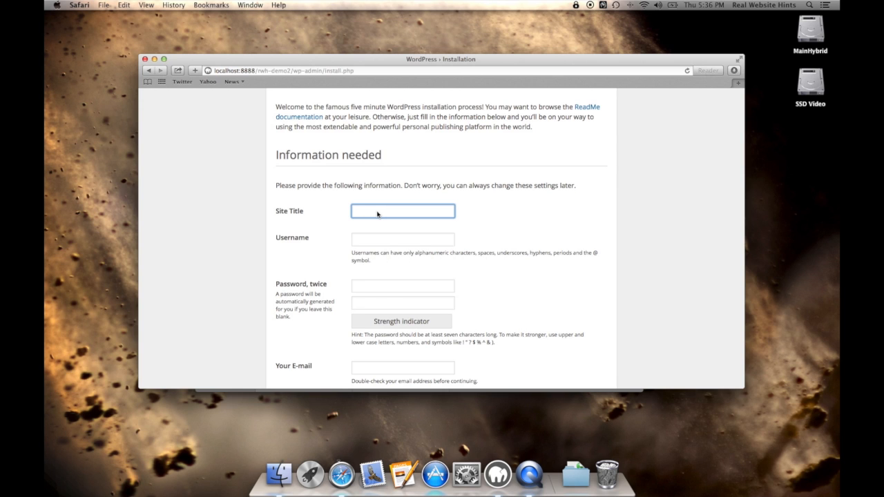
text(RWH Demo 2)
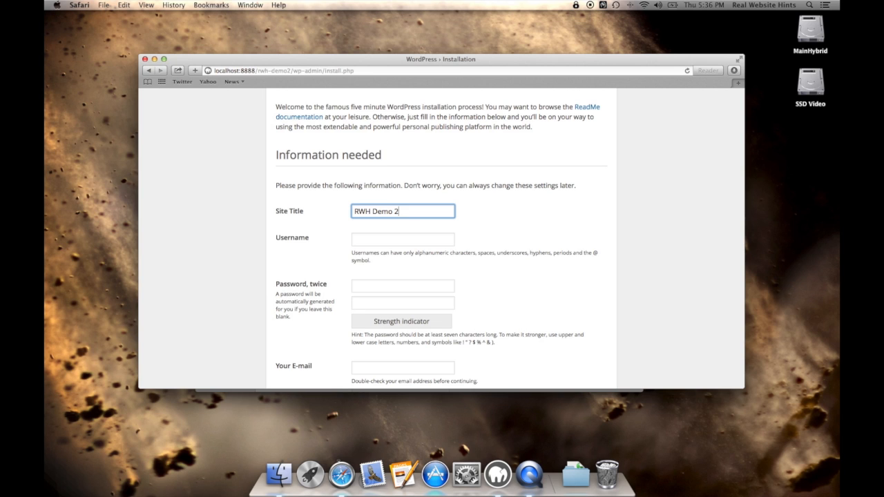
mouse_move(379, 221)
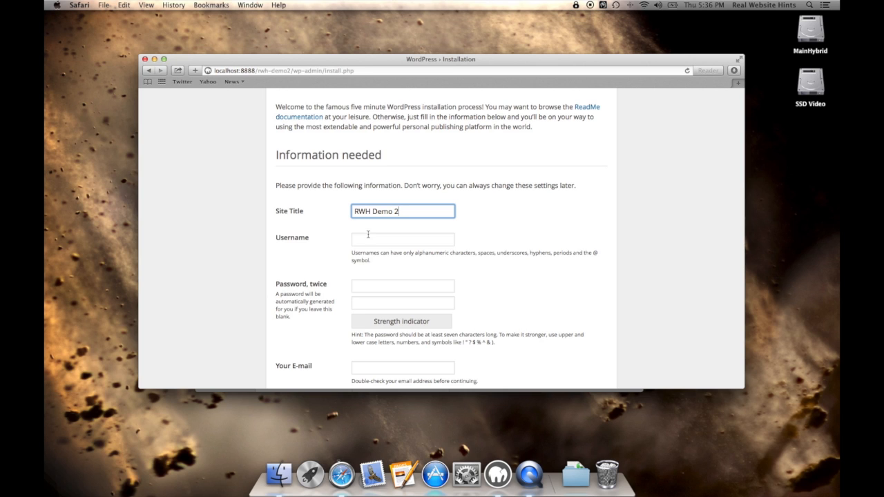
mouse_move(386, 239)
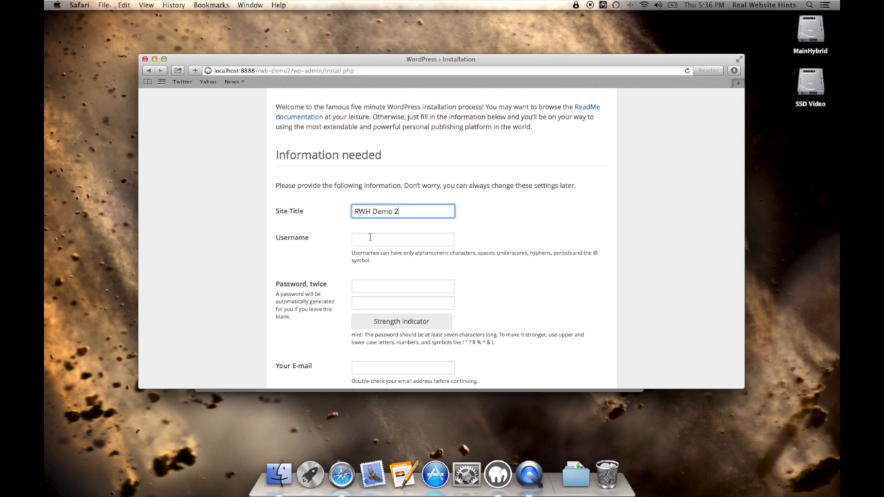
click(403, 238)
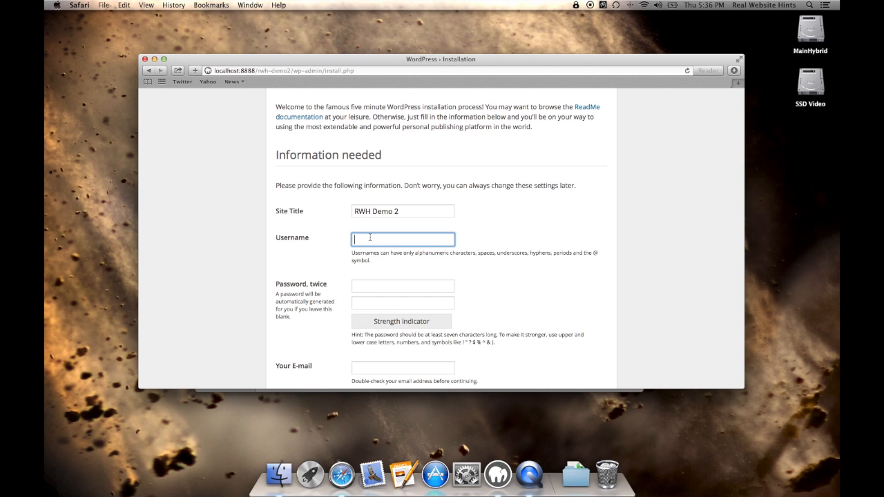
text(T)
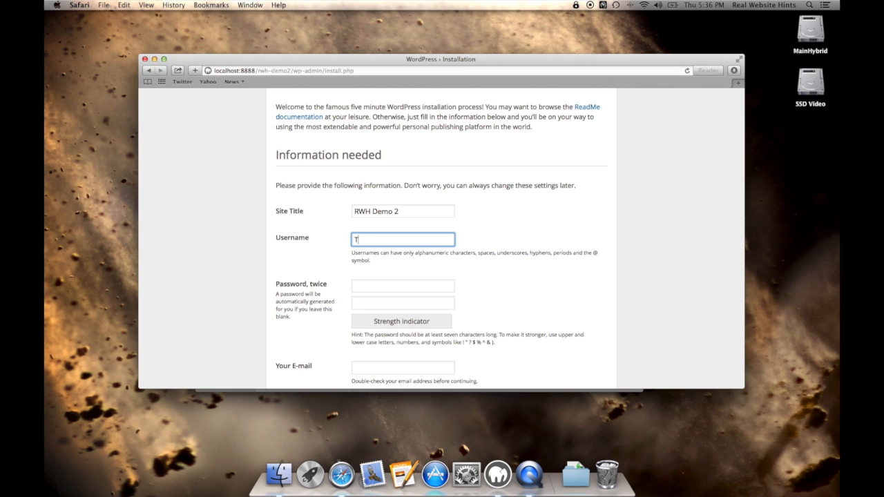
text(im)
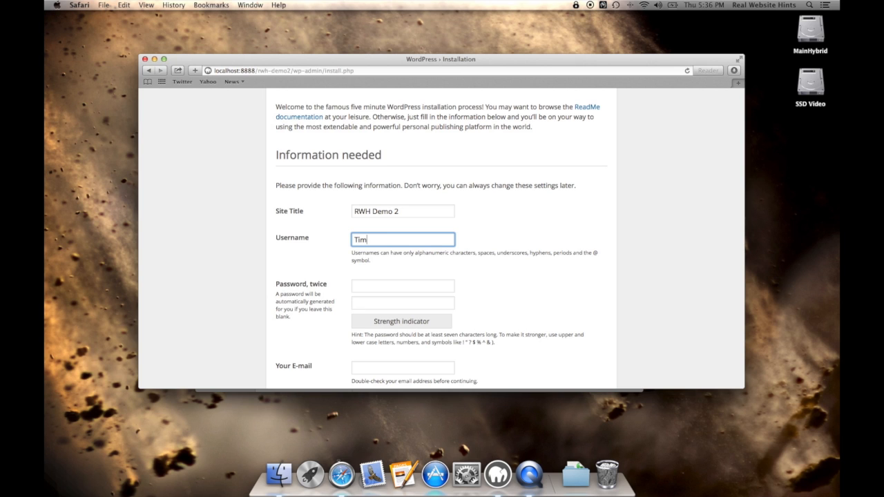
text(M)
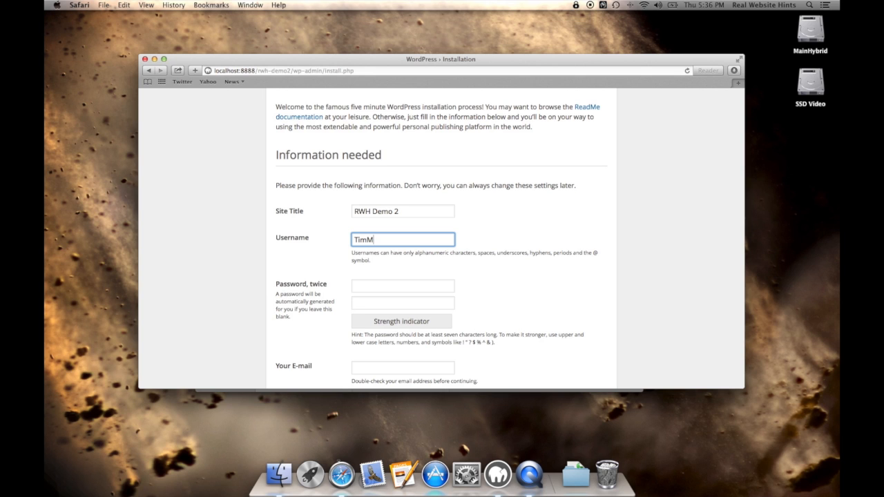
text(•)
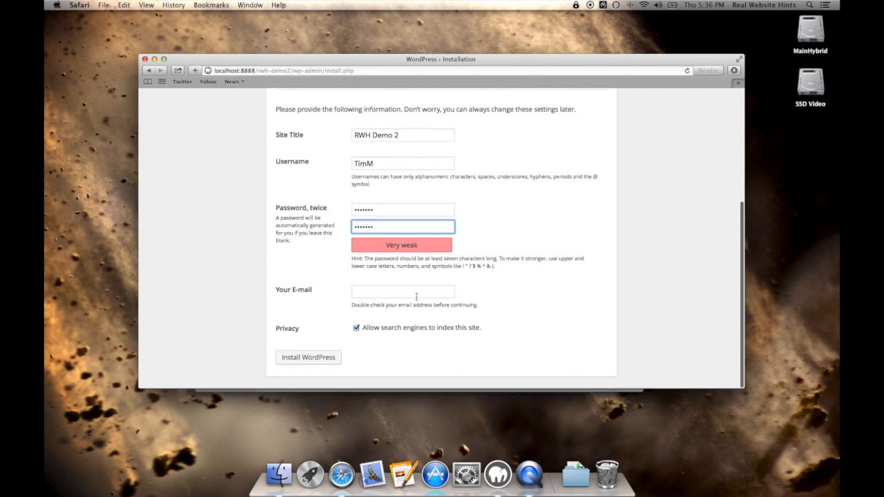
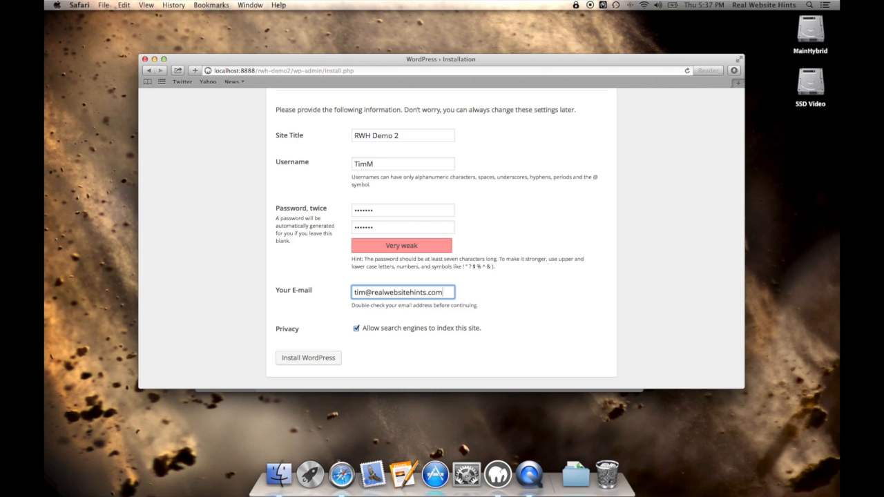
right_click(348, 328)
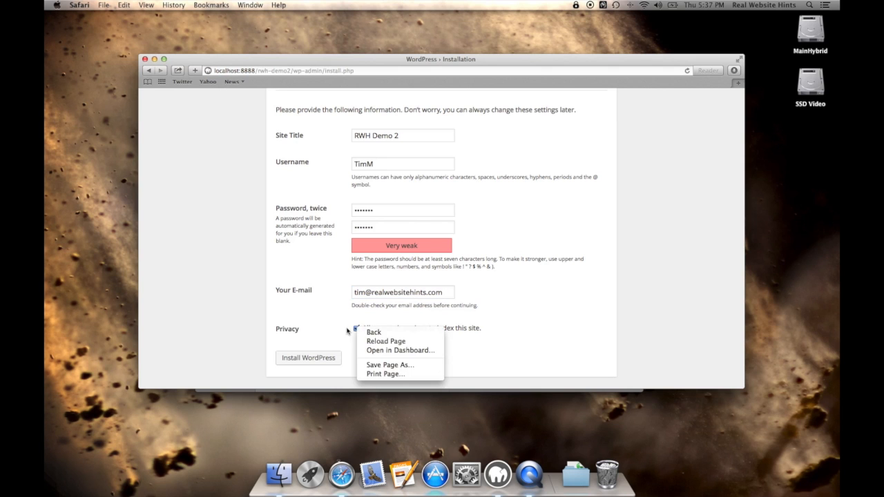
click(362, 329)
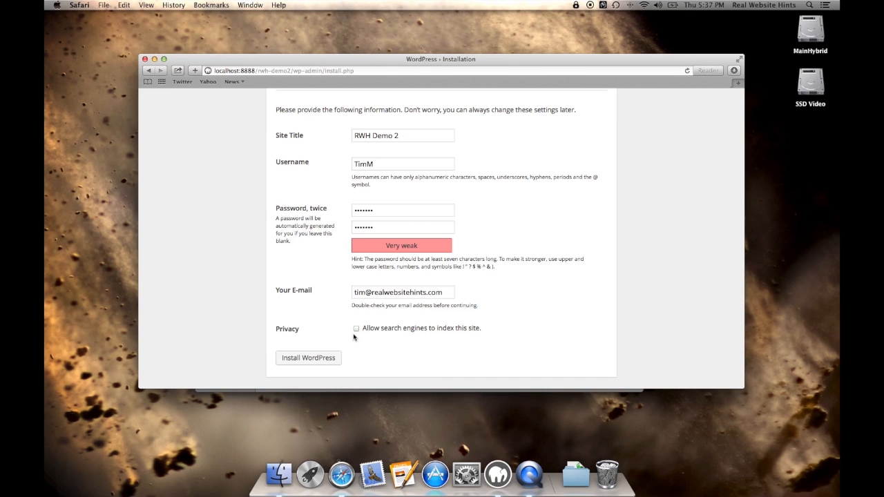
click(308, 358)
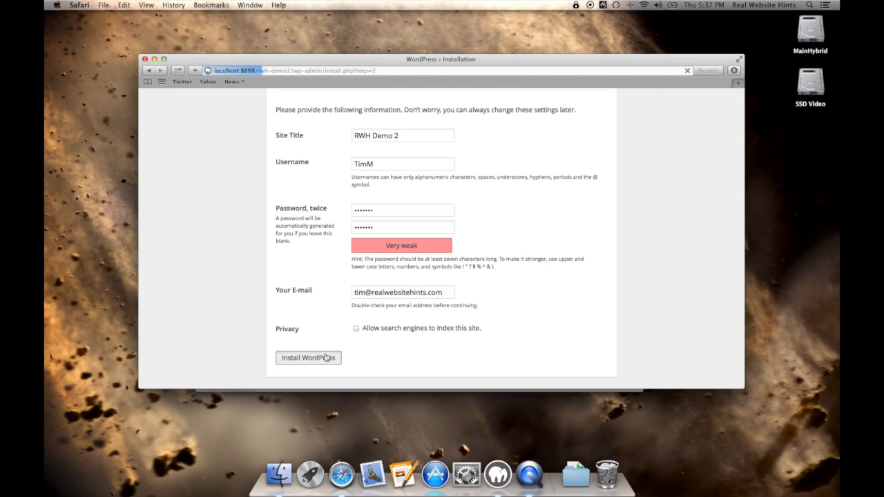
click(308, 358)
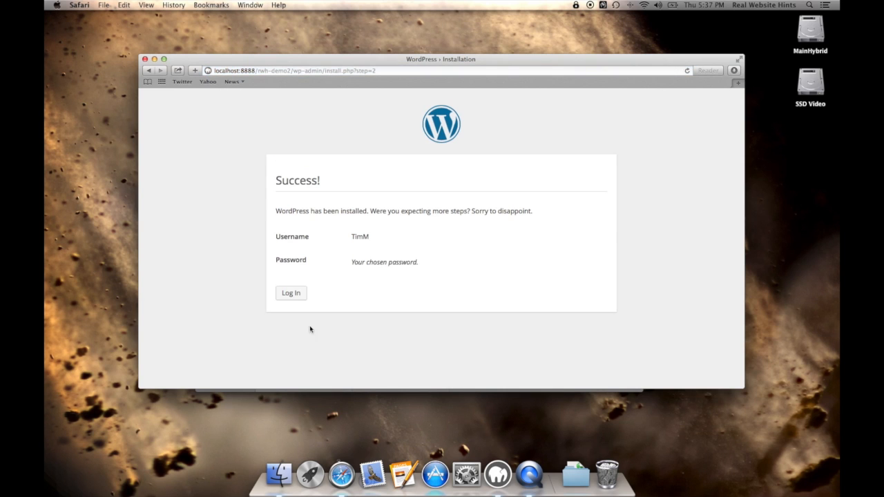
click(290, 293)
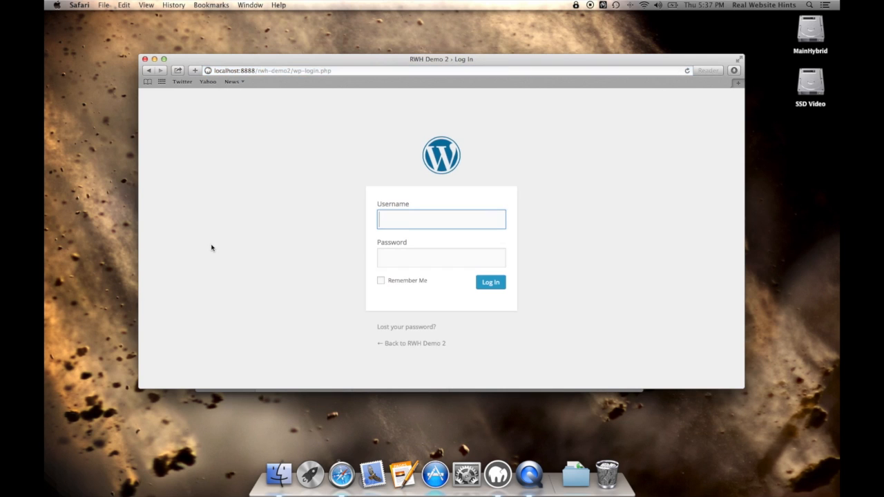
mouse_move(440, 227)
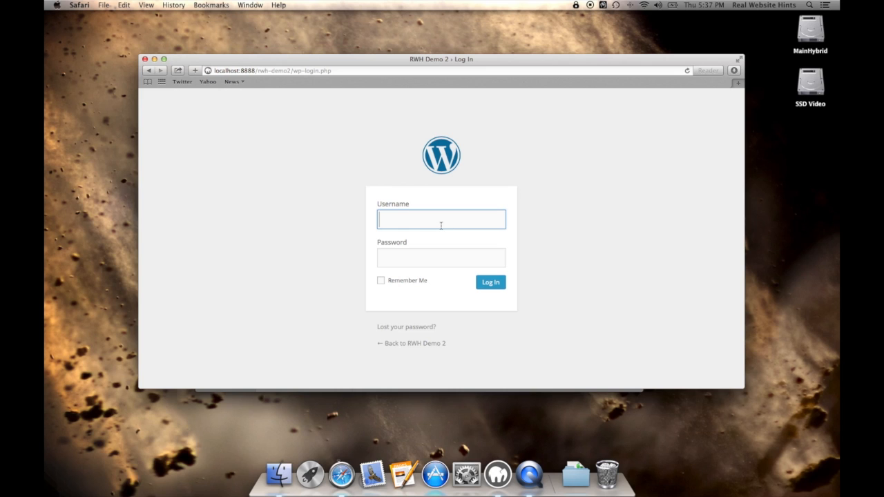
text(TimM)
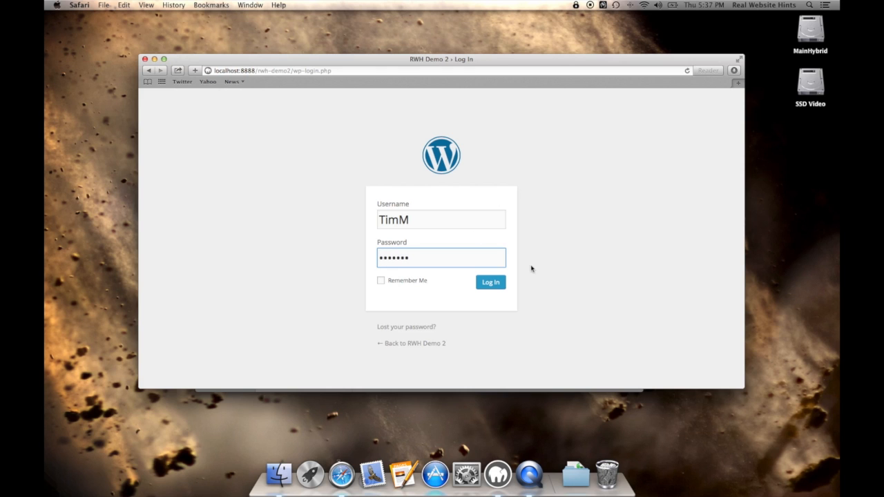
click(489, 282)
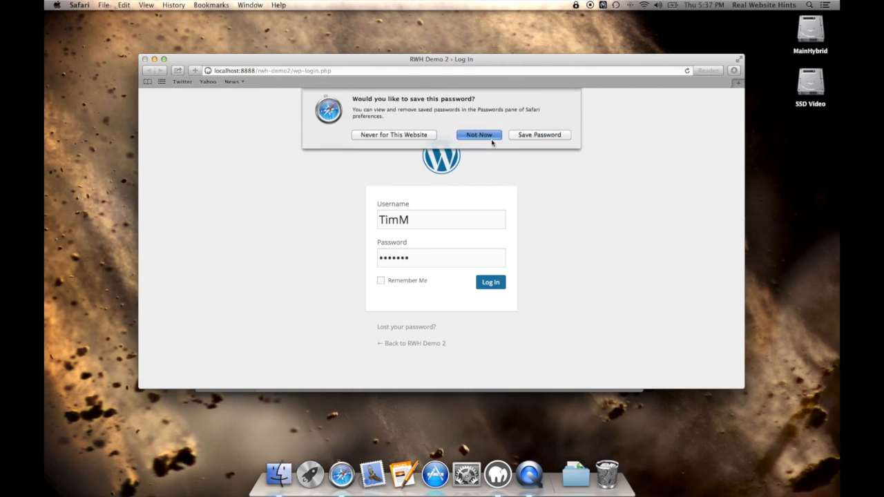
click(478, 135)
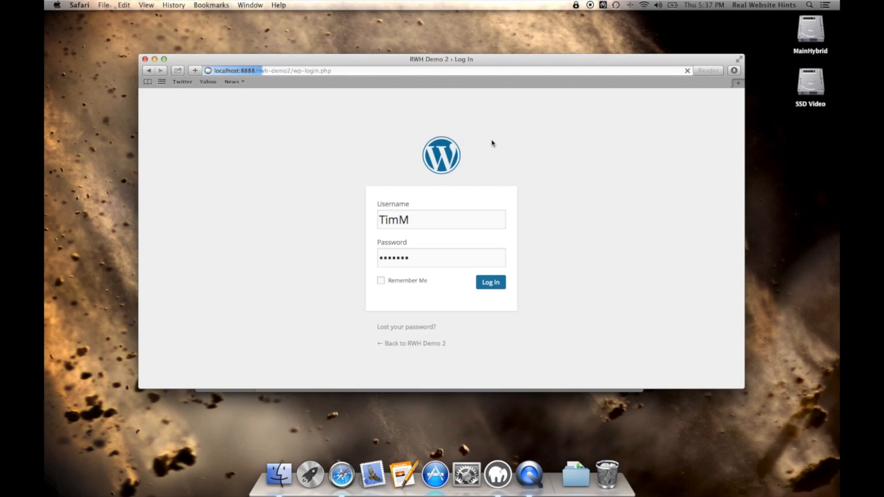
click(490, 282)
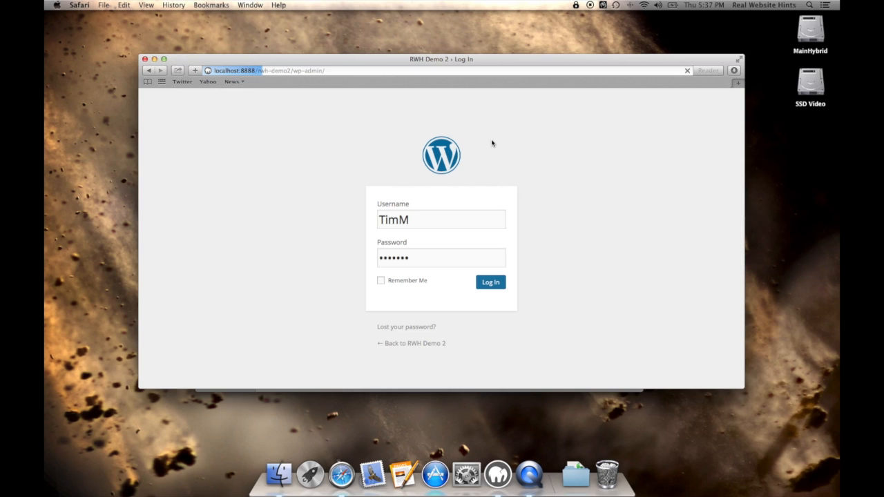
Step: Visit the public RWH Demo 2 front page showing its Hello World post
click(491, 282)
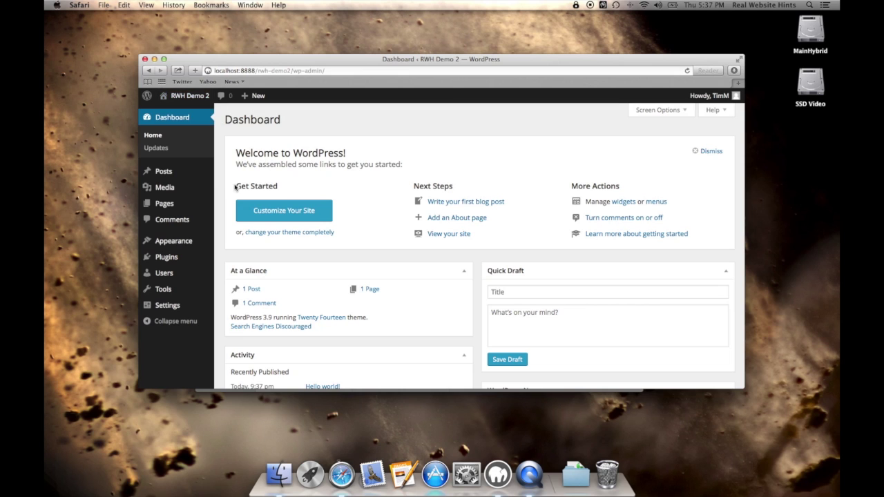
mouse_move(391, 193)
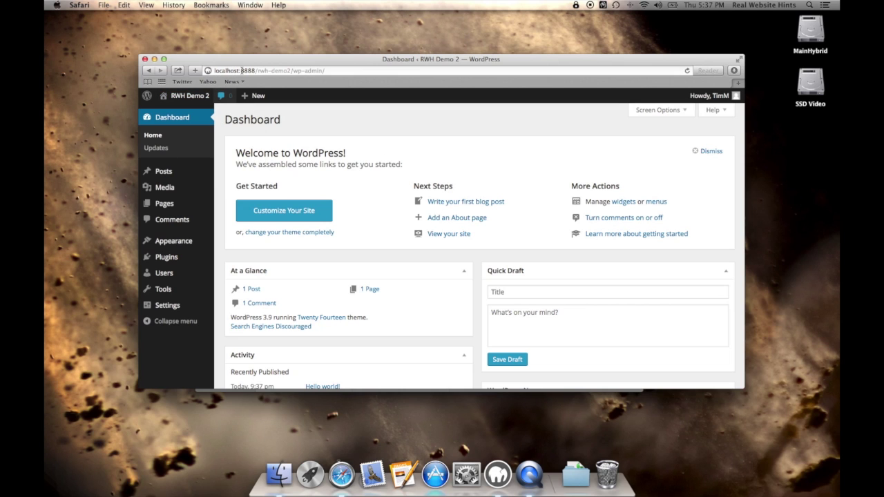
mouse_move(304, 72)
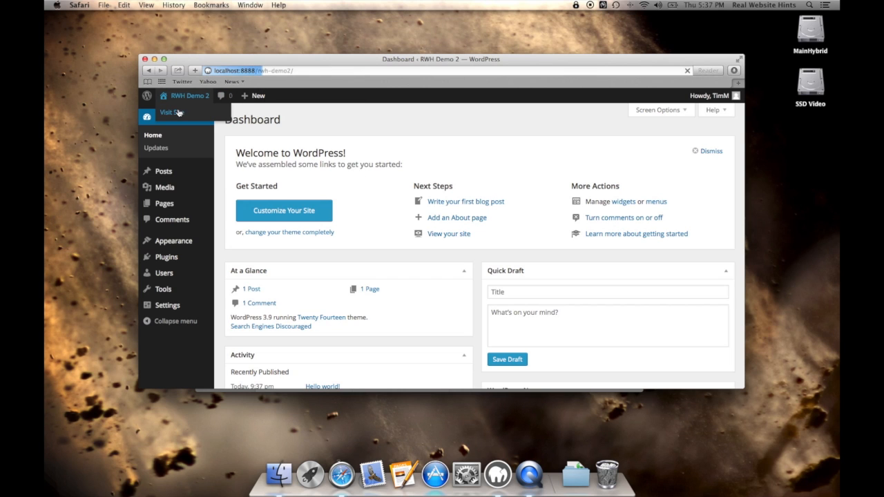
click(166, 112)
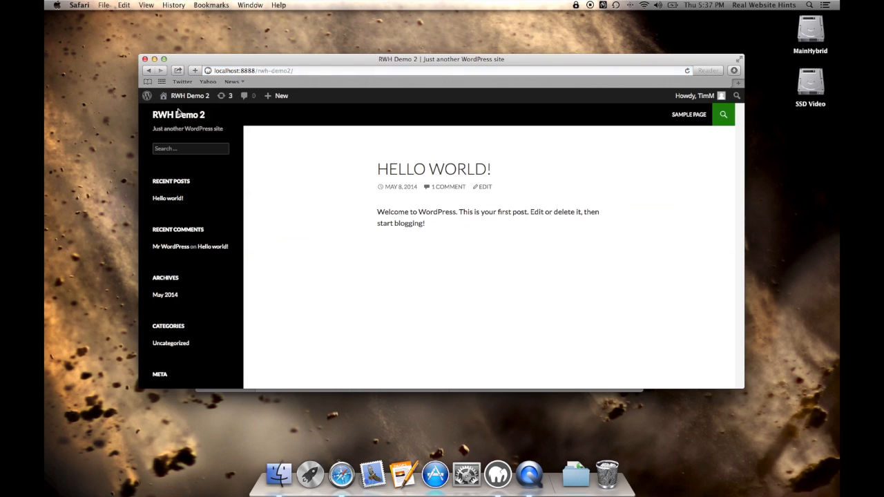